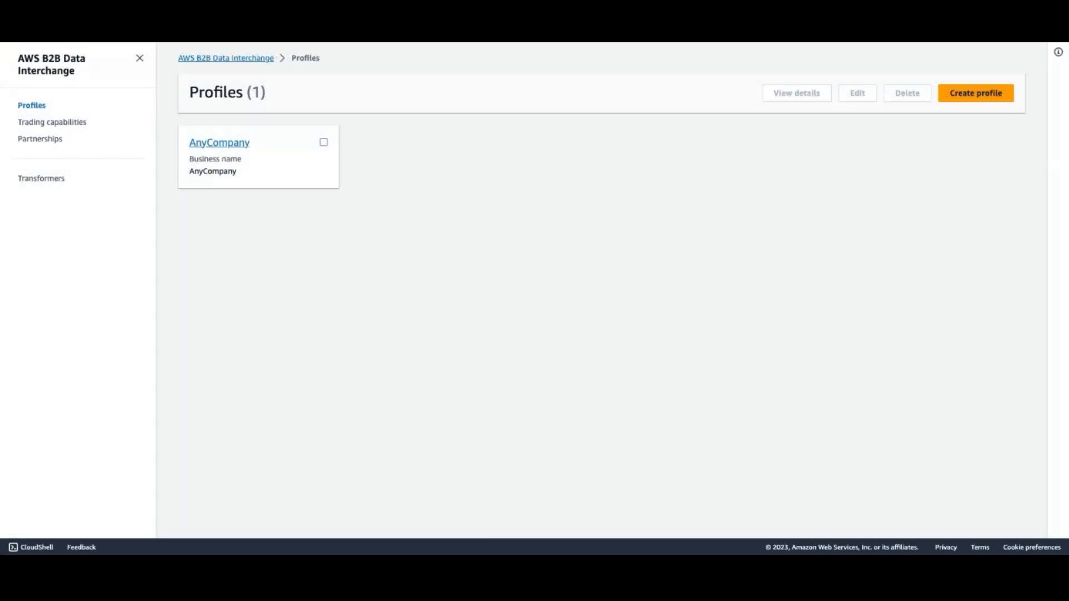
mouse_move(620, 361)
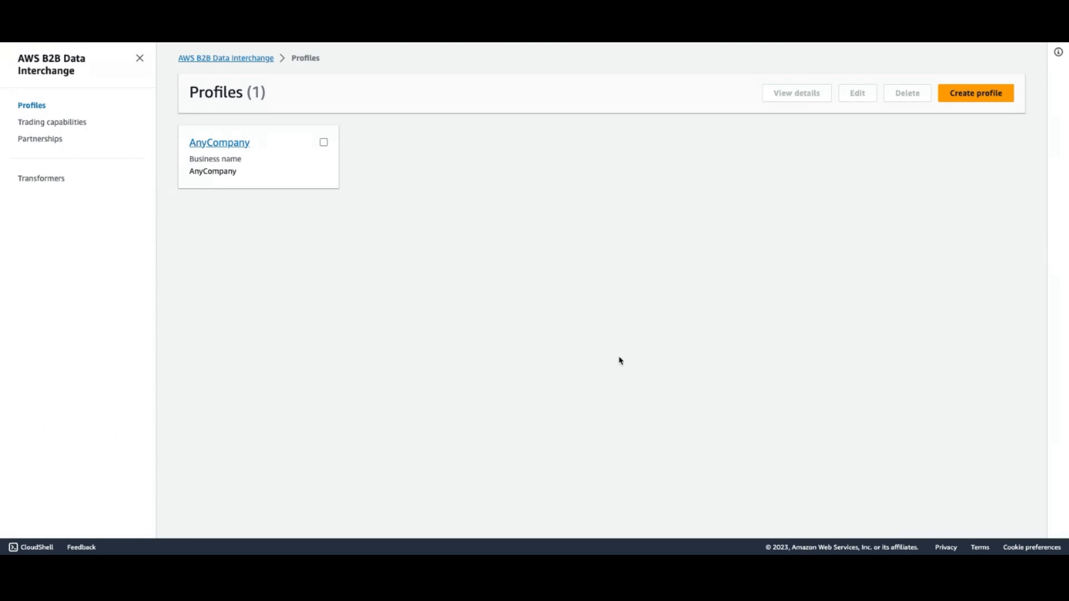
mouse_move(837, 263)
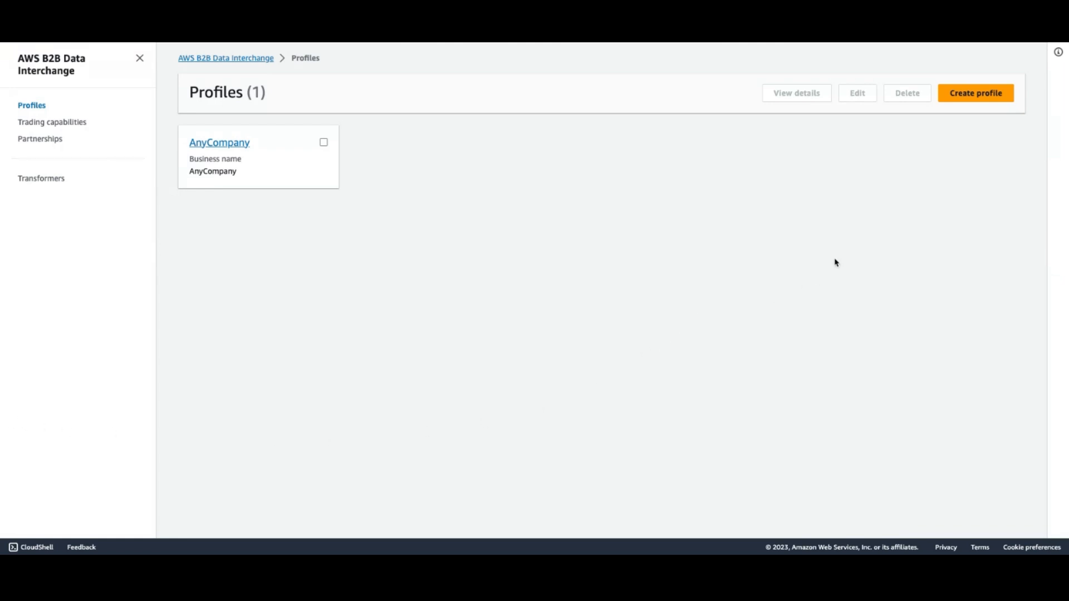
mouse_move(892, 178)
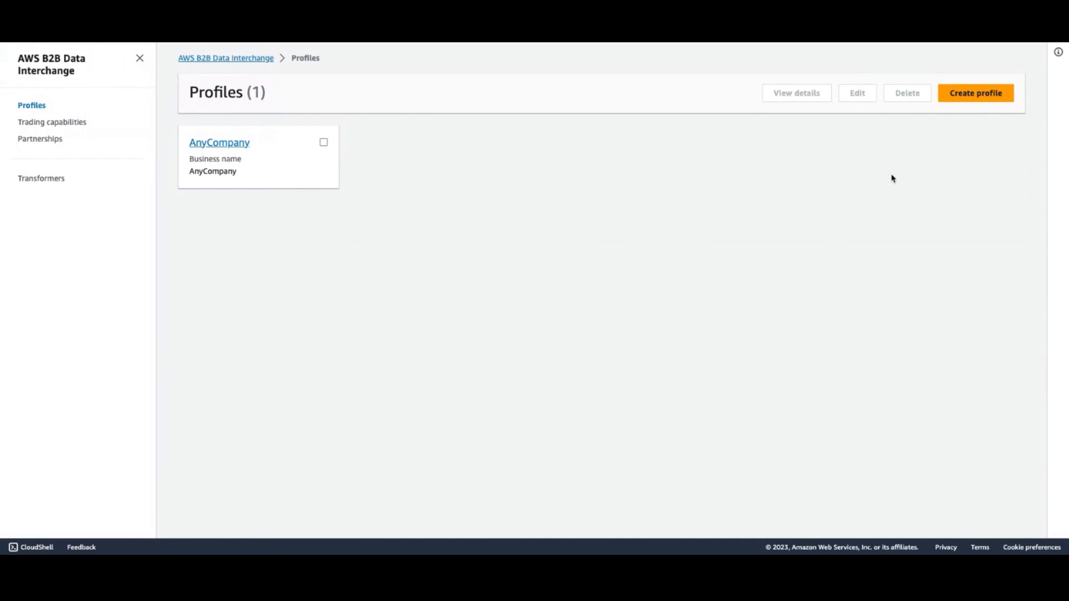
click(974, 93)
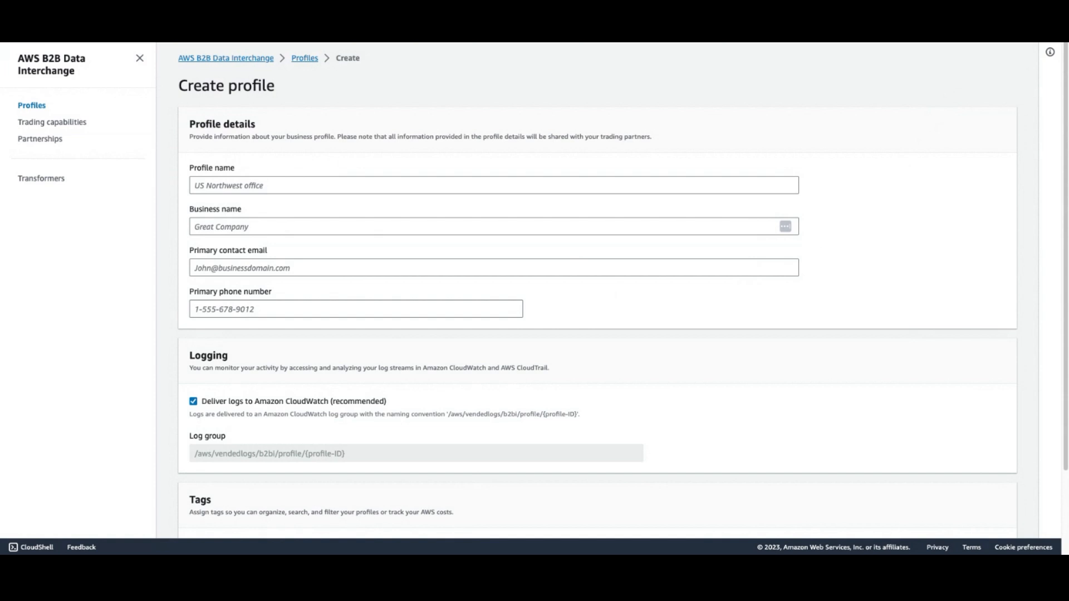
mouse_move(316, 185)
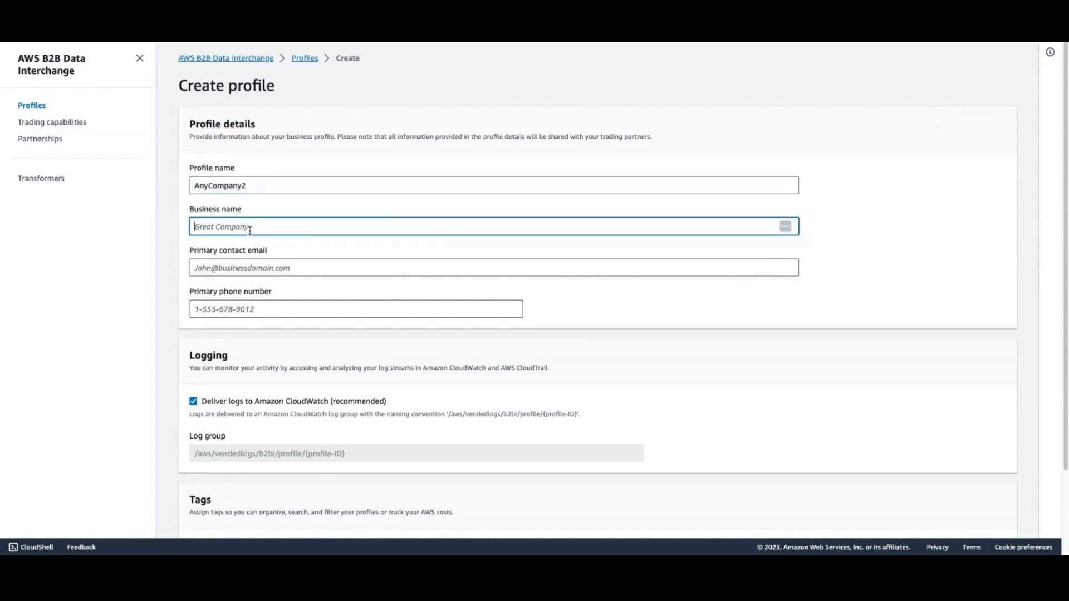
text(AnyCompany2)
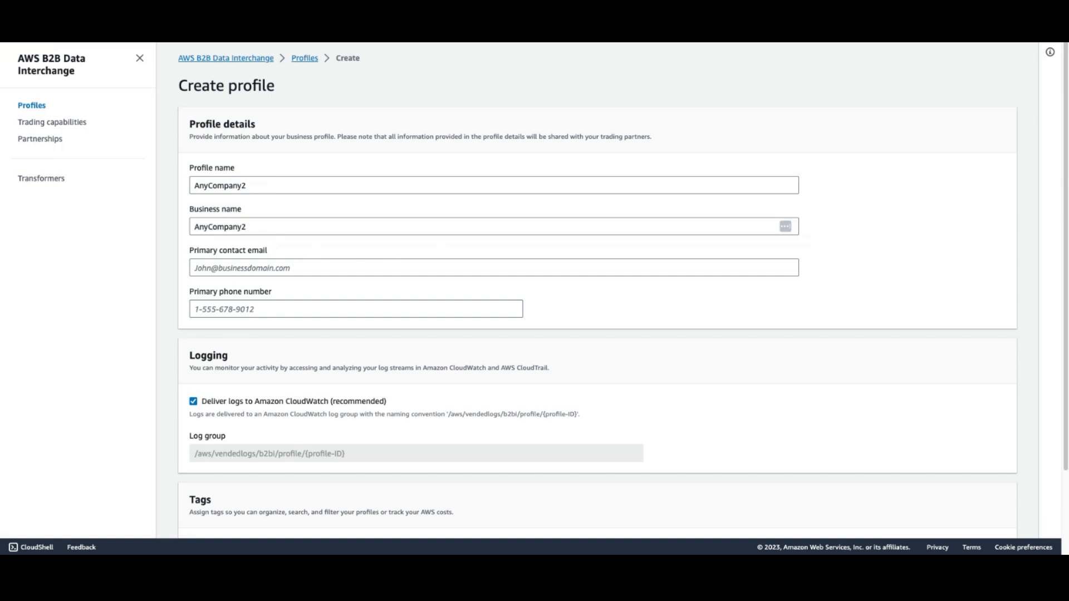
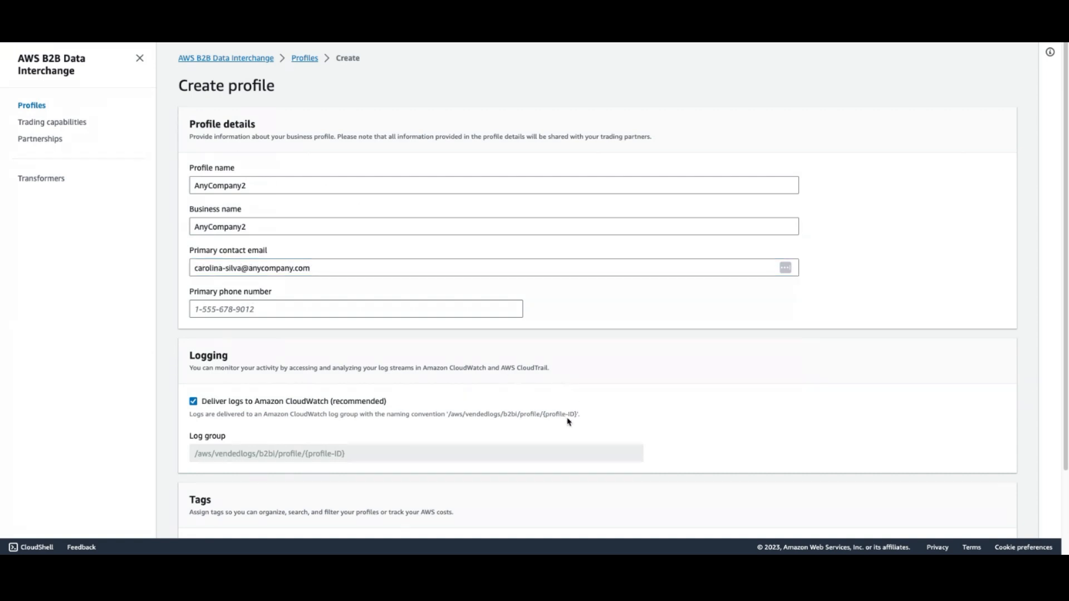
text(1-111-111-1111)
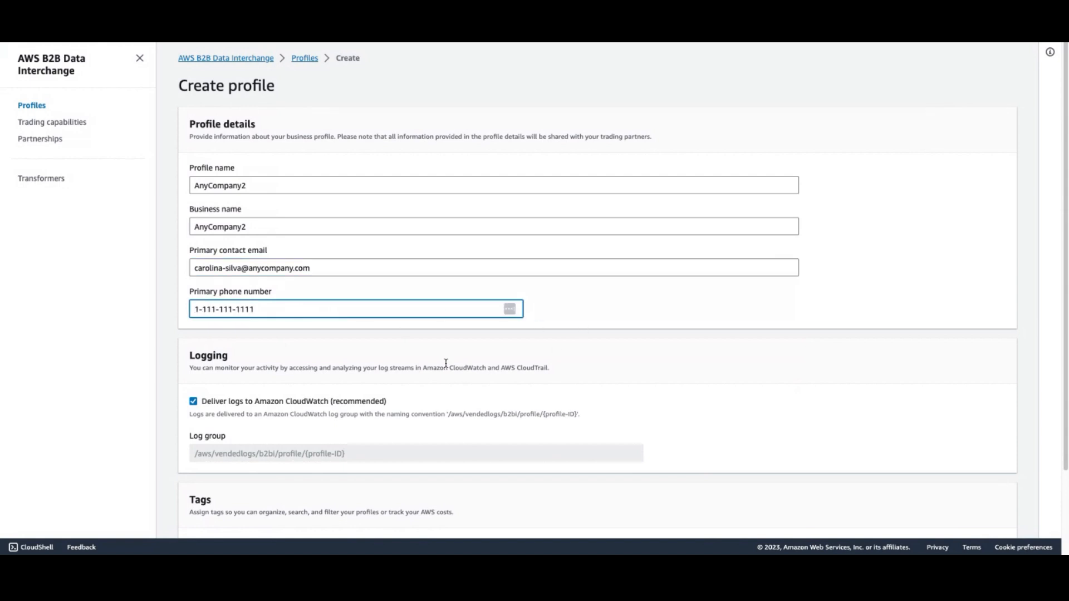
mouse_move(257, 377)
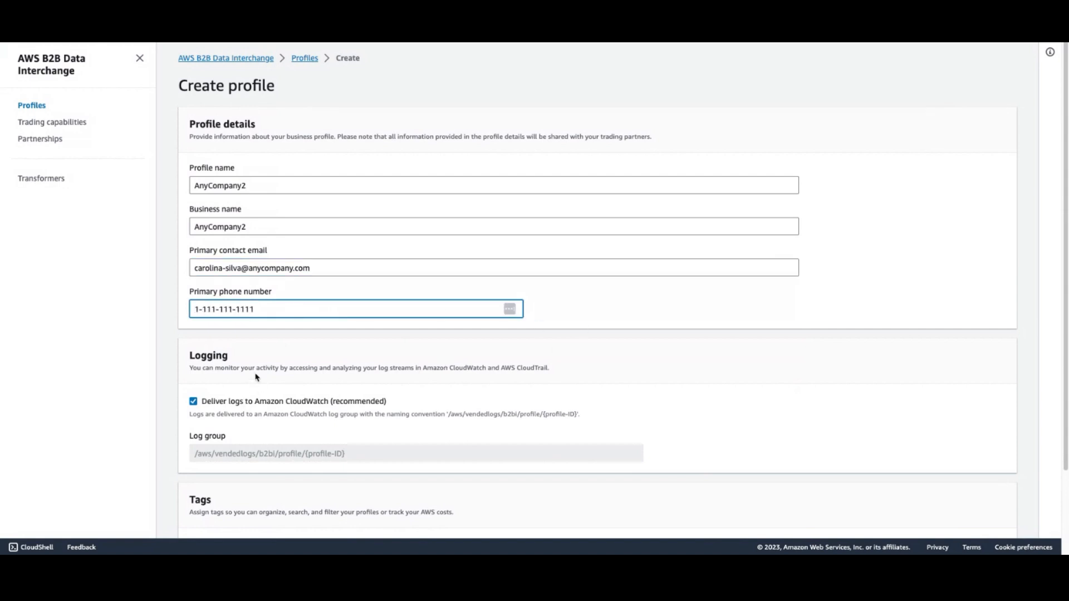
scroll(down, 3)
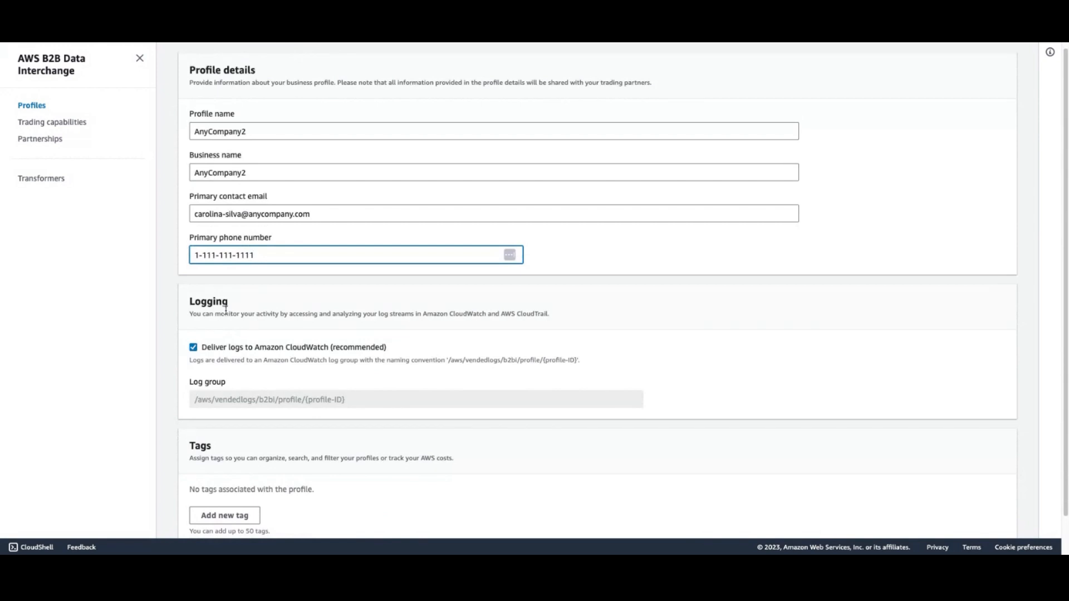
mouse_move(360, 412)
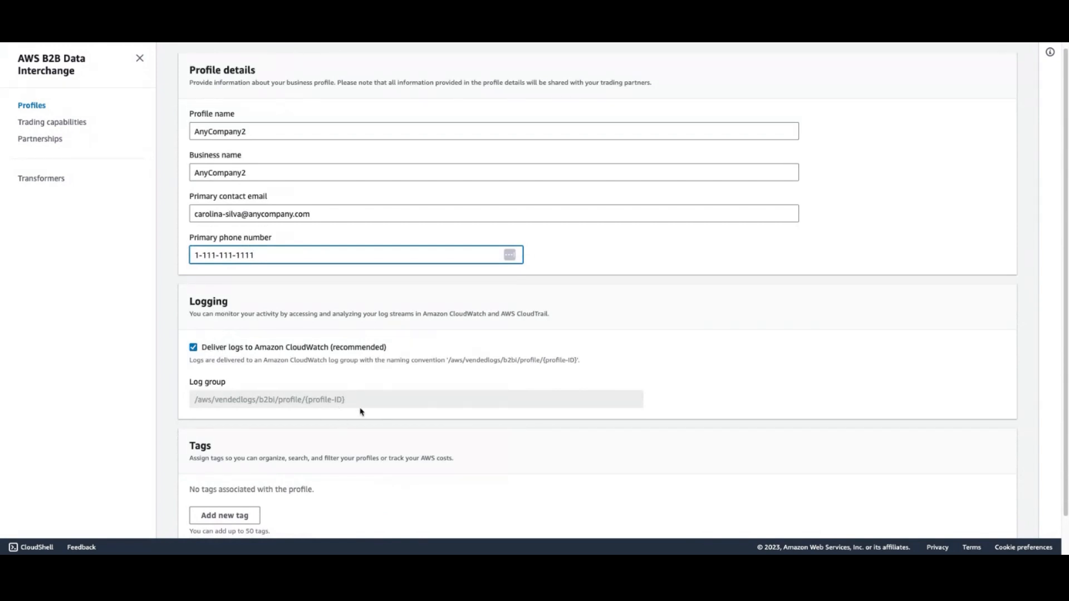
scroll(down, 3)
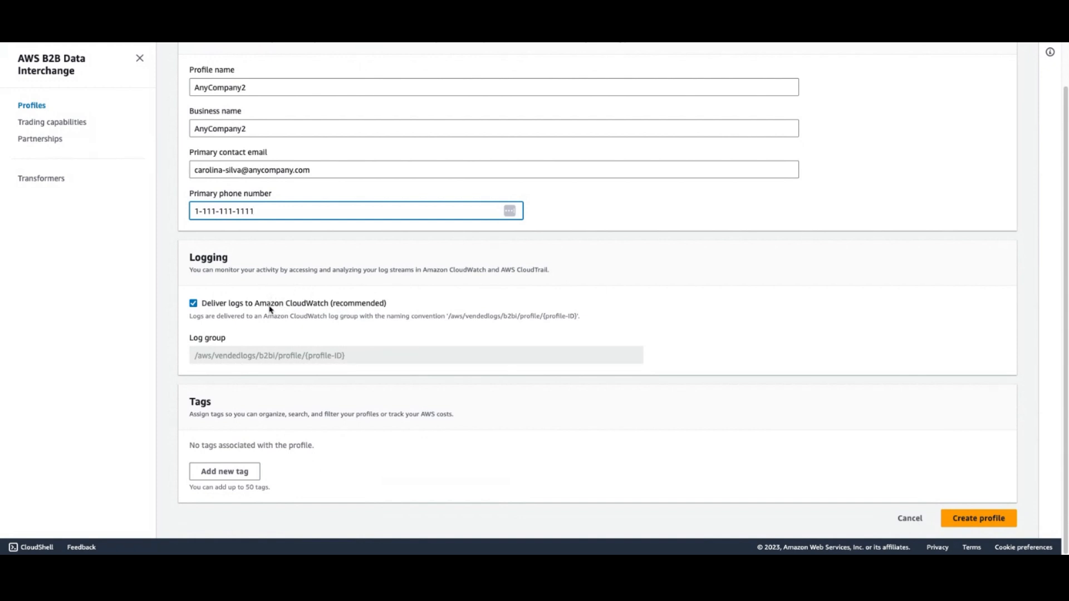
mouse_move(894, 448)
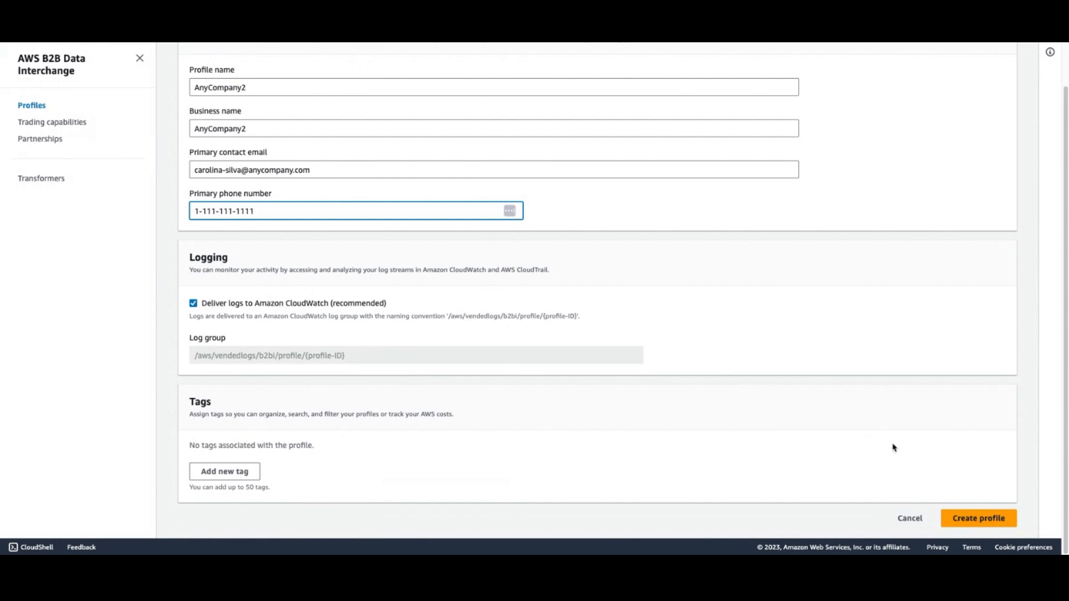
click(978, 518)
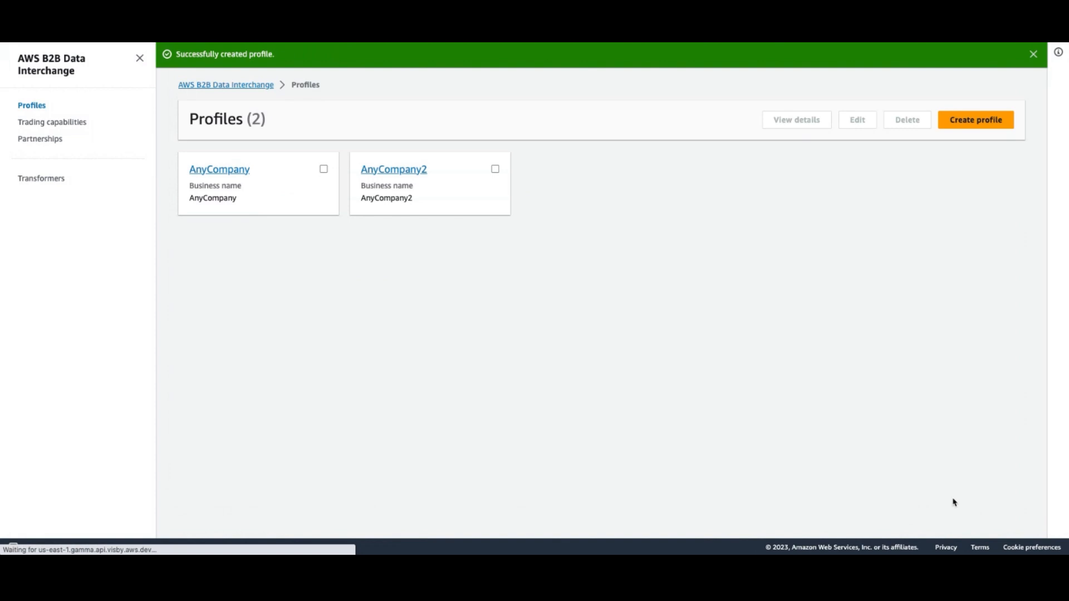
mouse_move(135, 304)
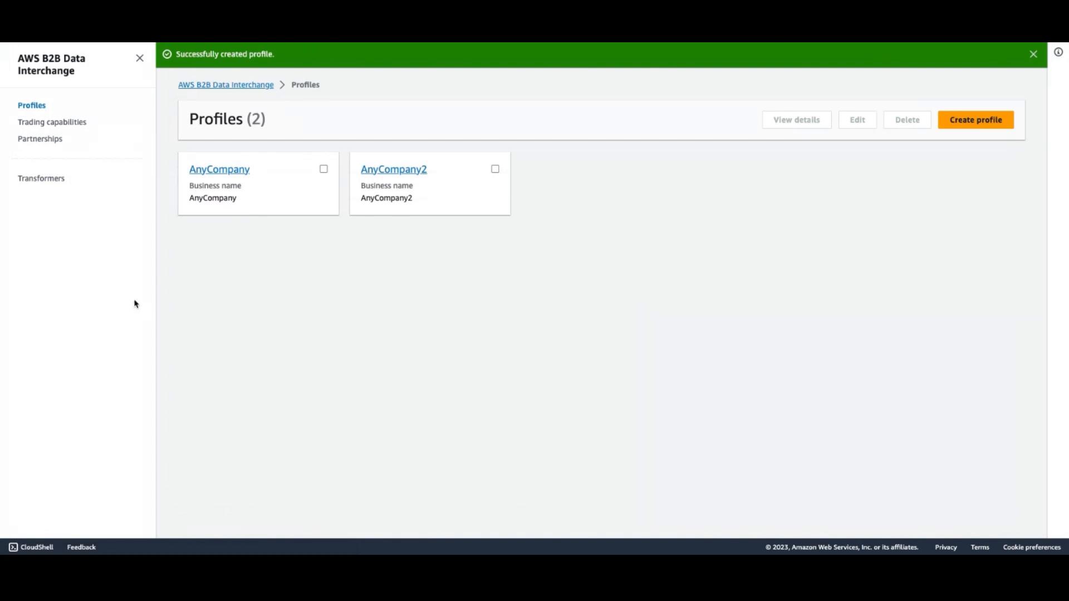
mouse_move(57, 193)
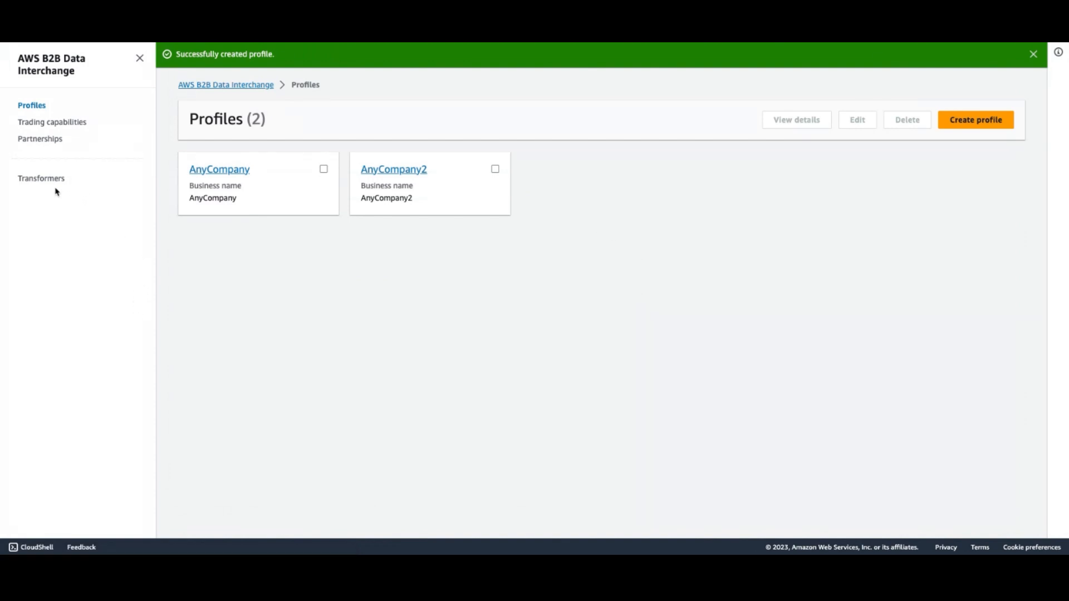
mouse_move(41, 178)
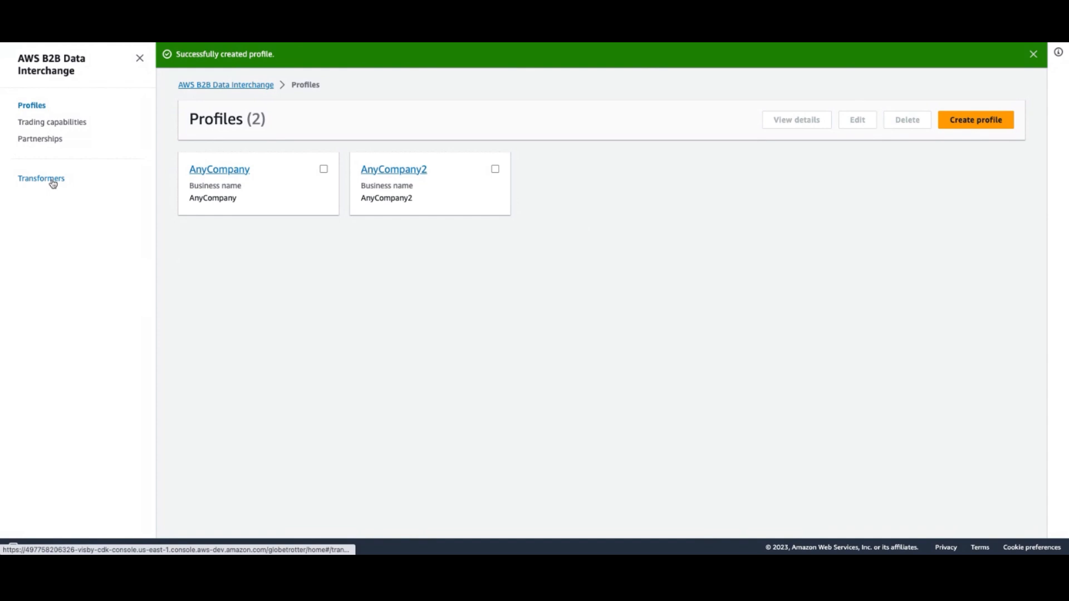
Step: Start a new transformer named X12-214-2, keeping EDI document 214 and version 4010
click(41, 178)
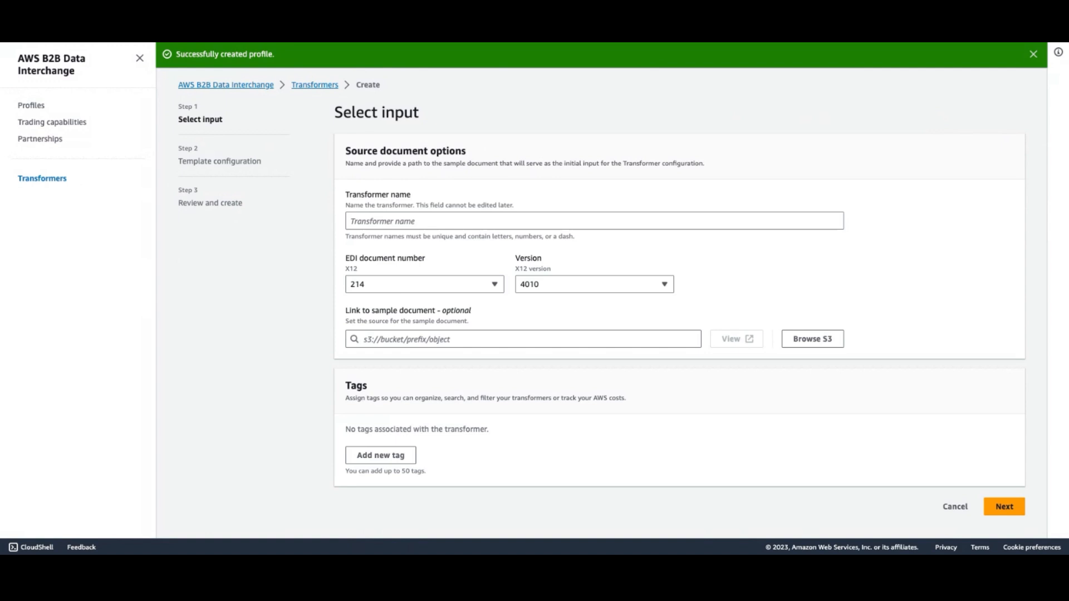
mouse_move(175, 282)
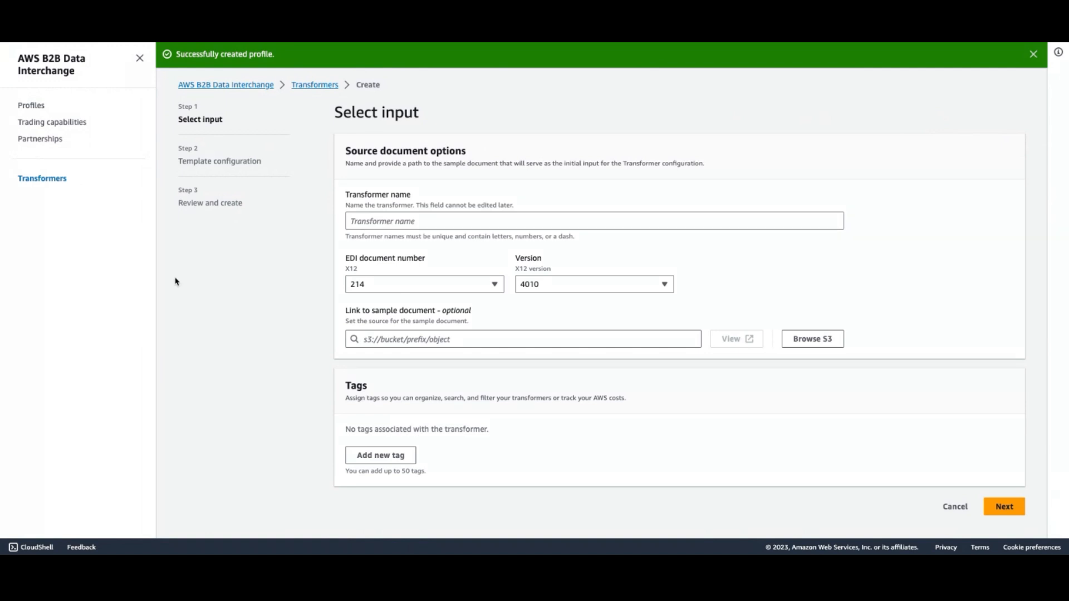
text(X12-214-2)
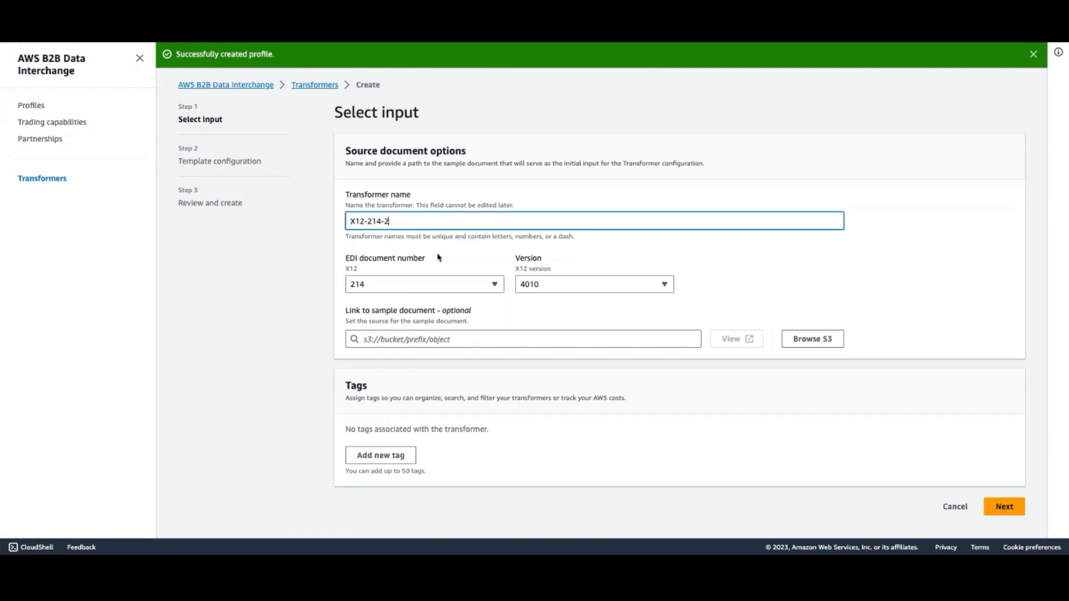
mouse_move(367, 268)
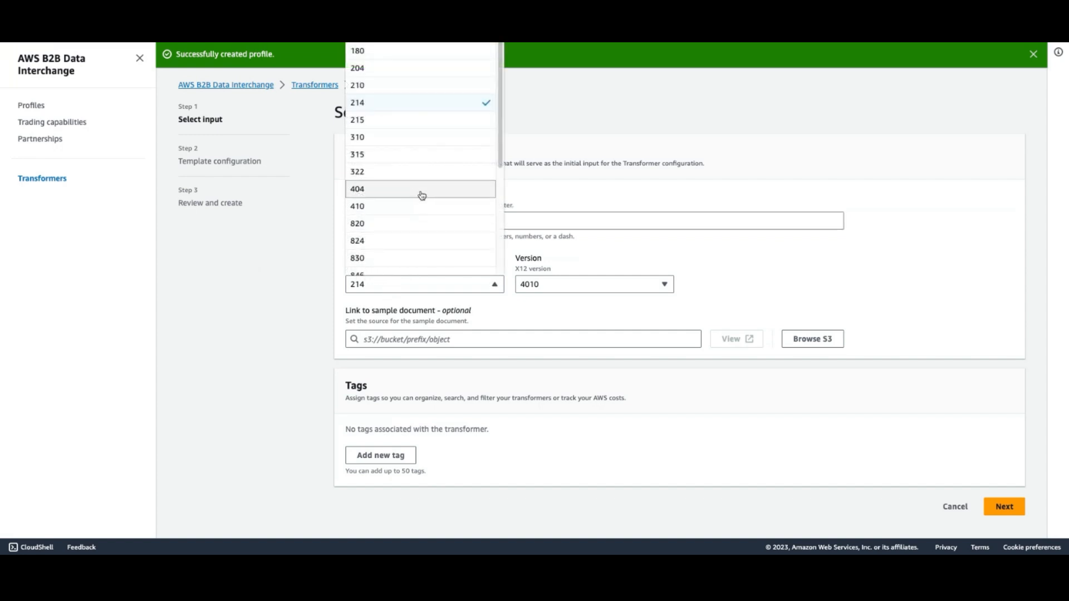
mouse_move(406, 102)
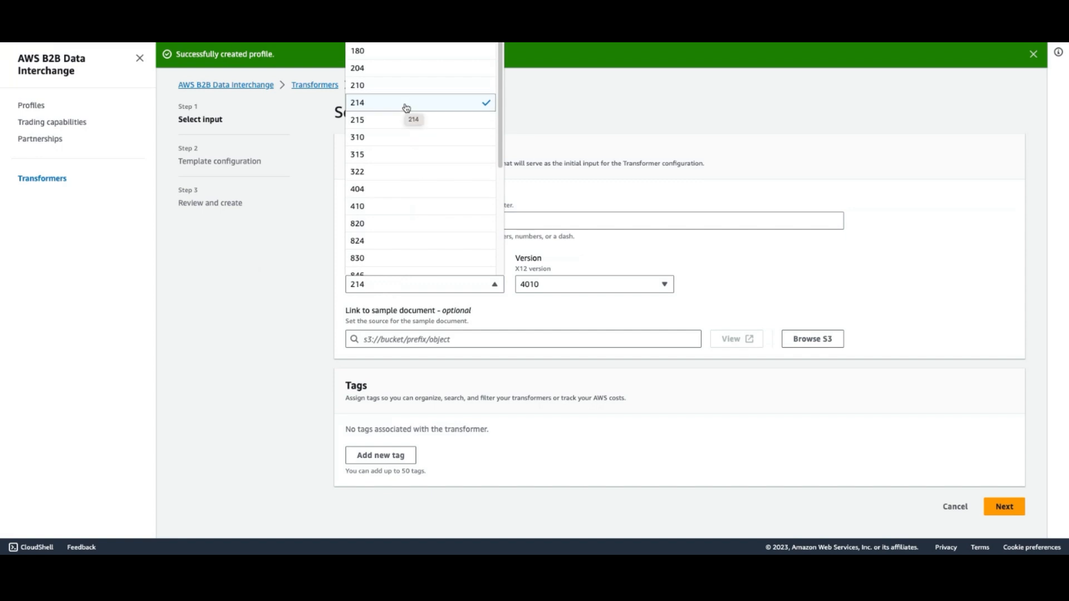
click(357, 101)
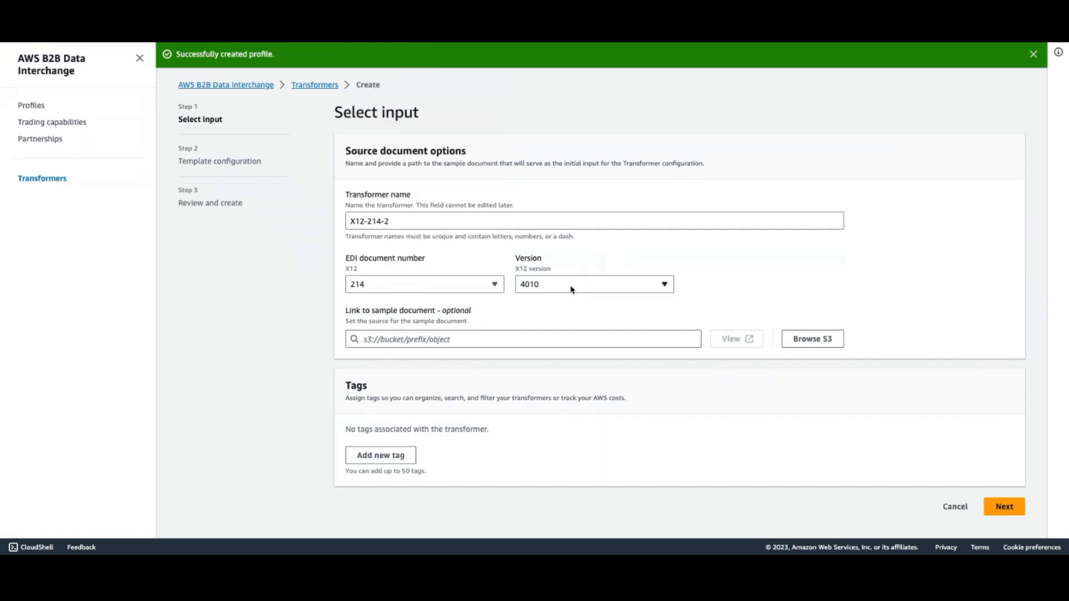
mouse_move(544, 289)
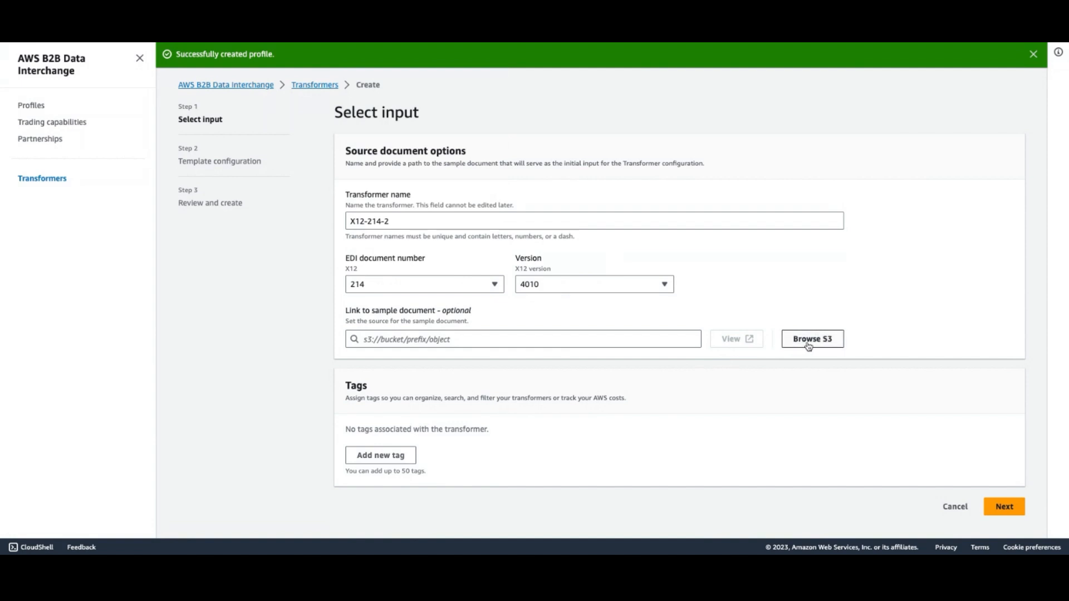
Step: Link the 214.edi sample from S3 to the transformer and proceed to template configuration
click(812, 339)
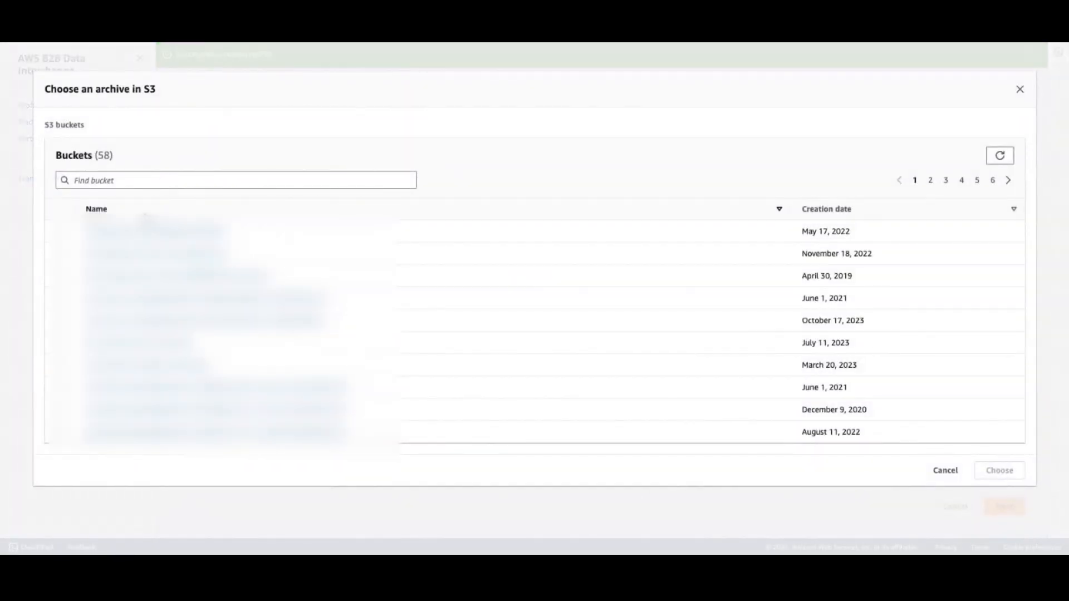
text(e)
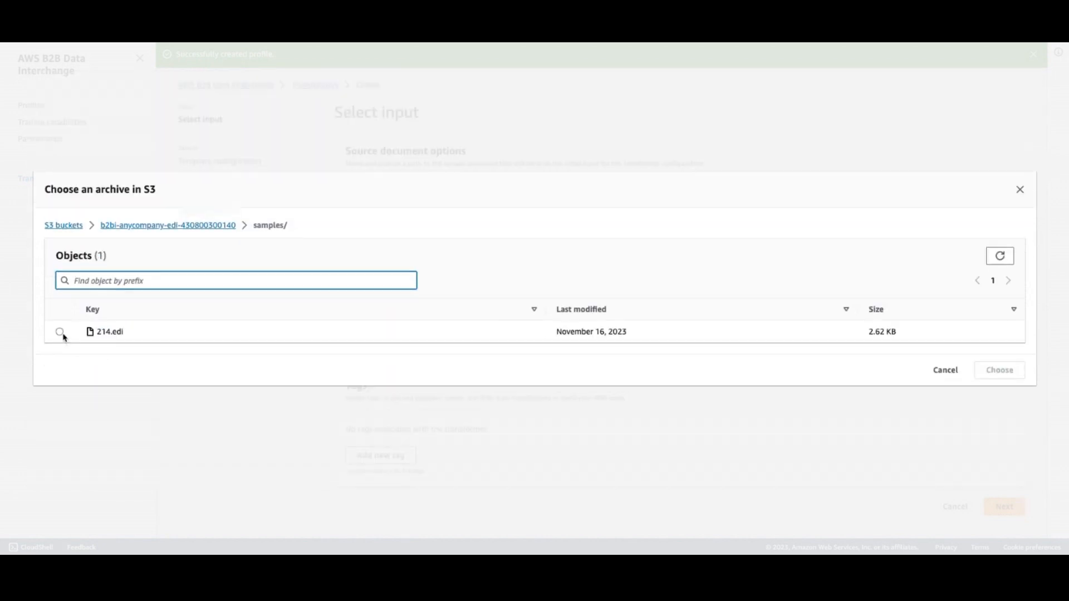
click(999, 370)
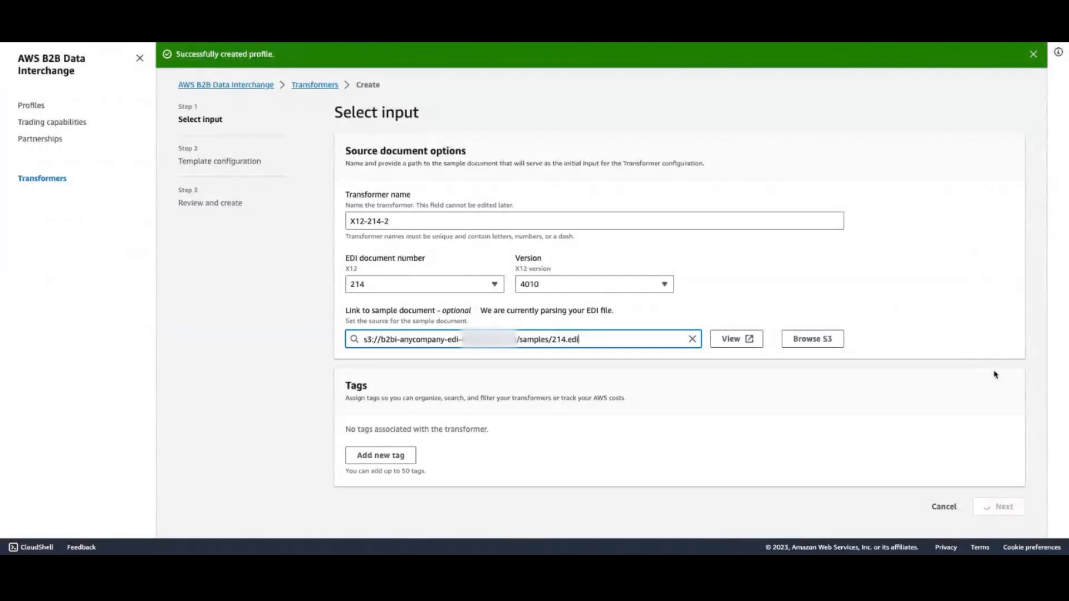
click(1000, 506)
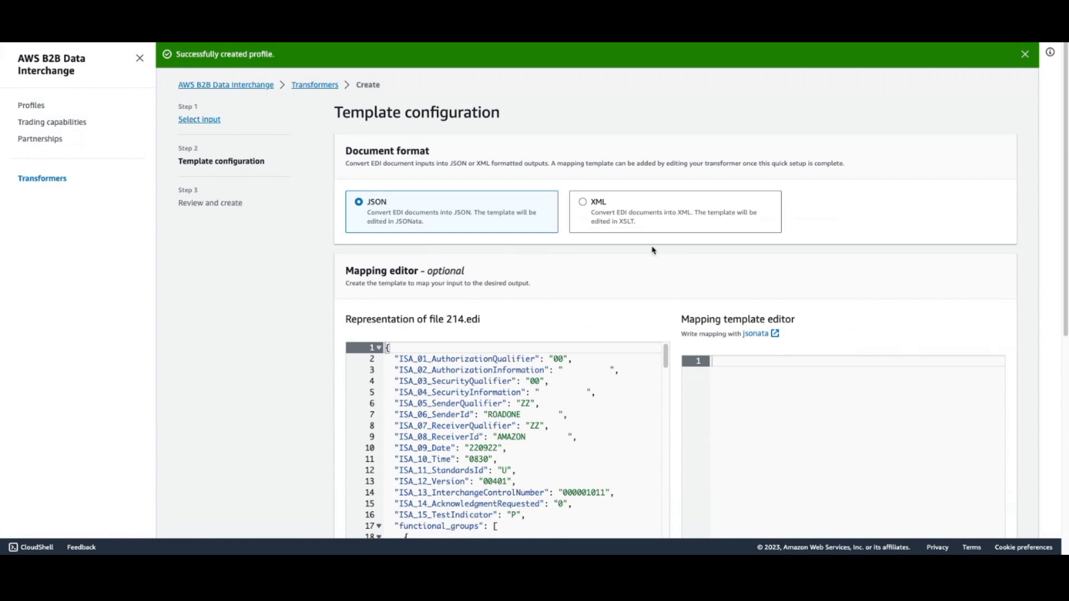
Step: Fill the mapping editor with a JSONata template and review the preview of the four shipment fields
scroll(down, 3)
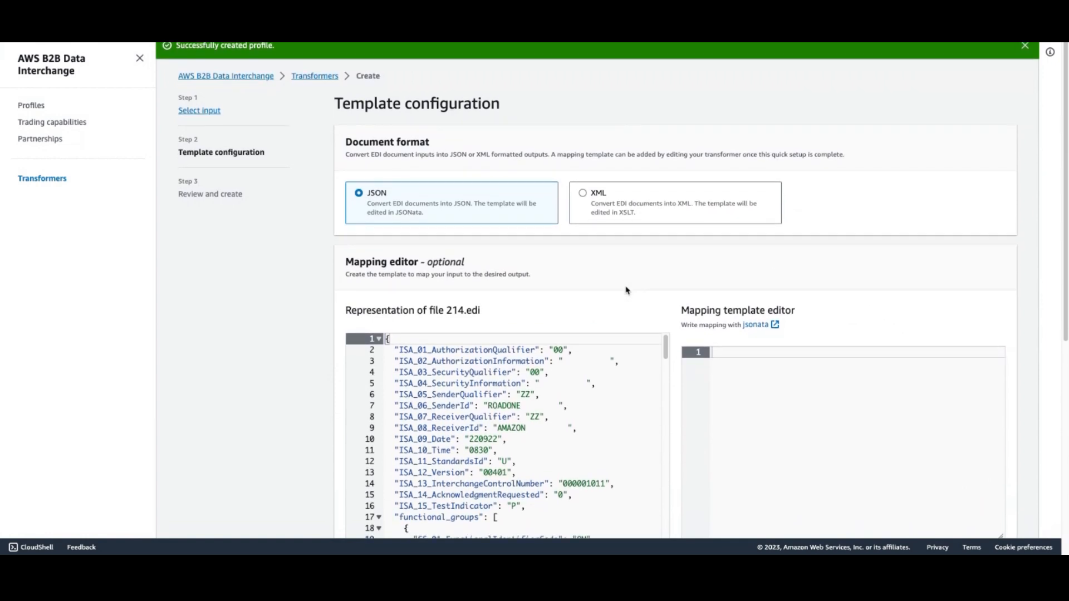
click(1024, 46)
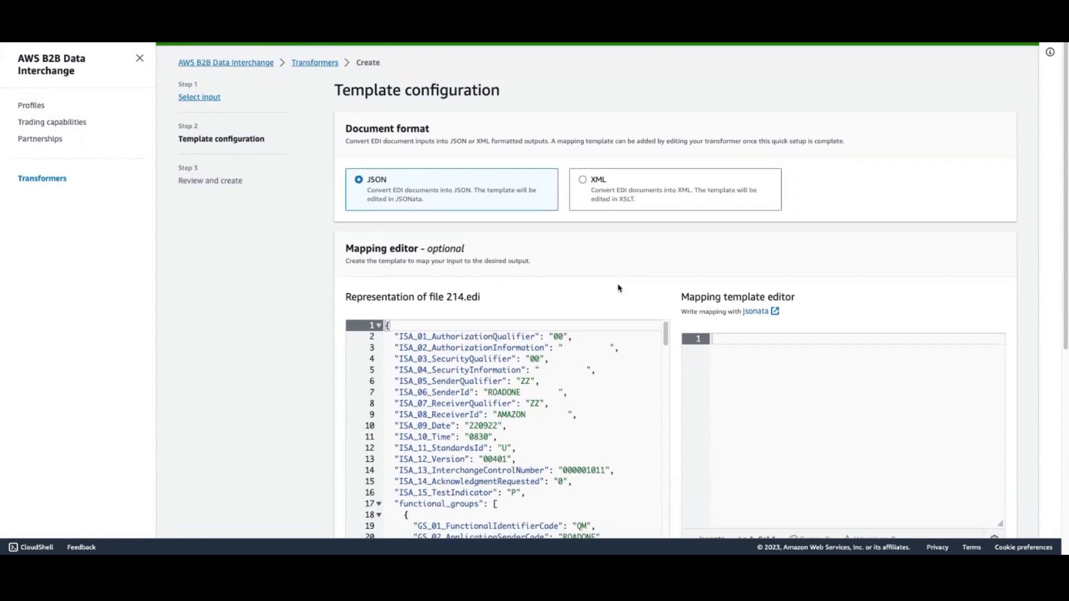
scroll(up, 3)
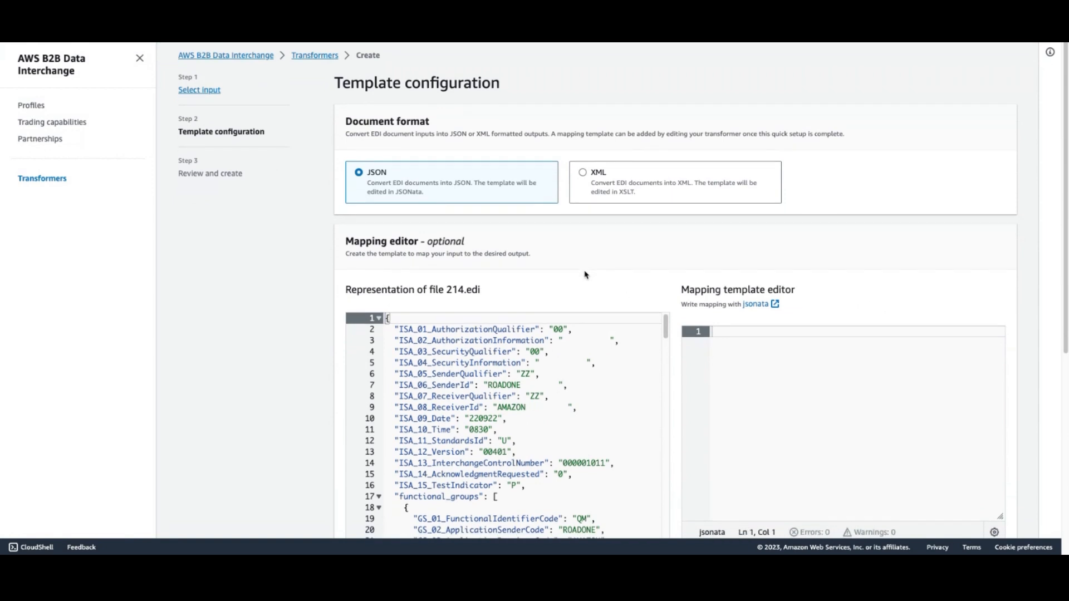
scroll(down, 3)
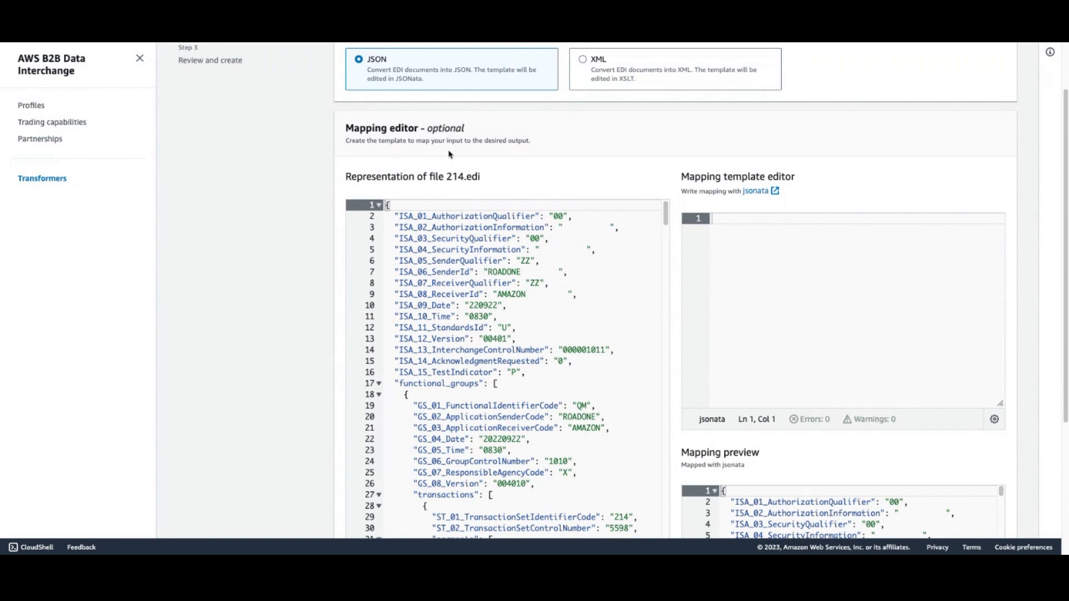
scroll(down, 3)
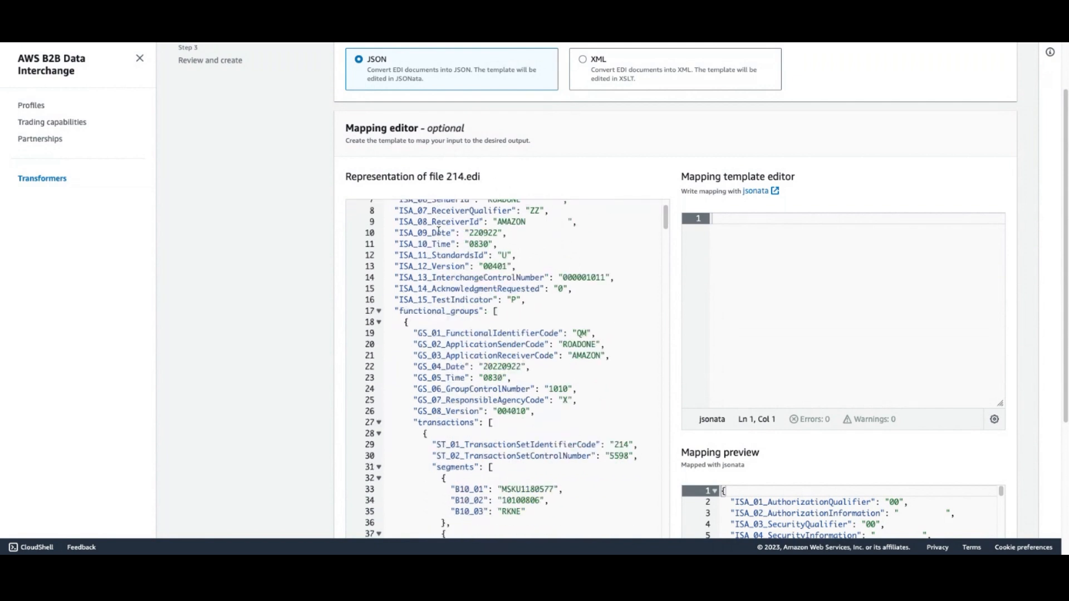
mouse_move(753, 253)
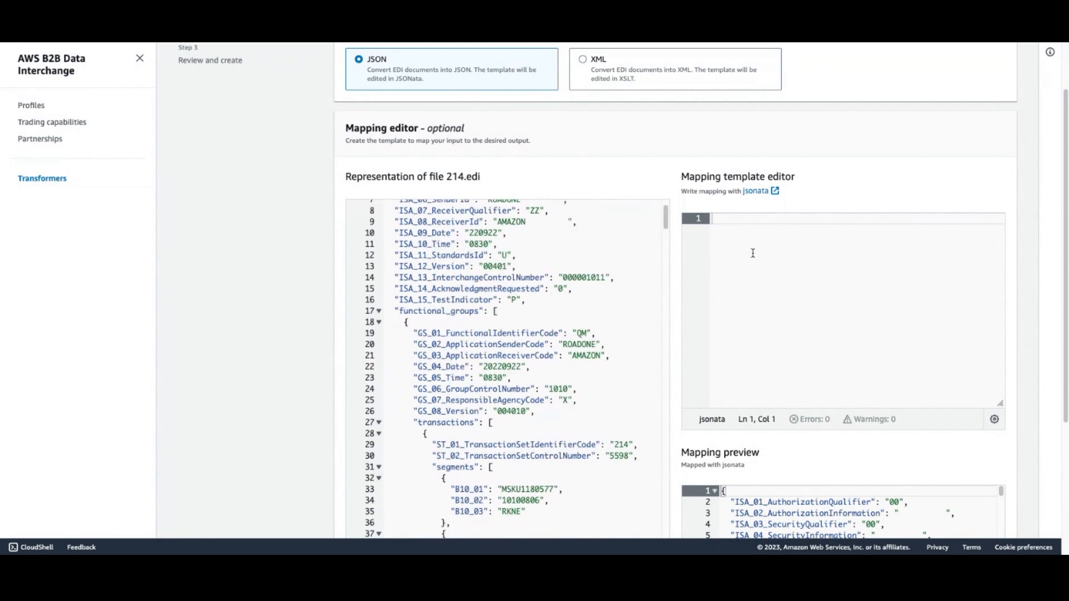
scroll(down, 3)
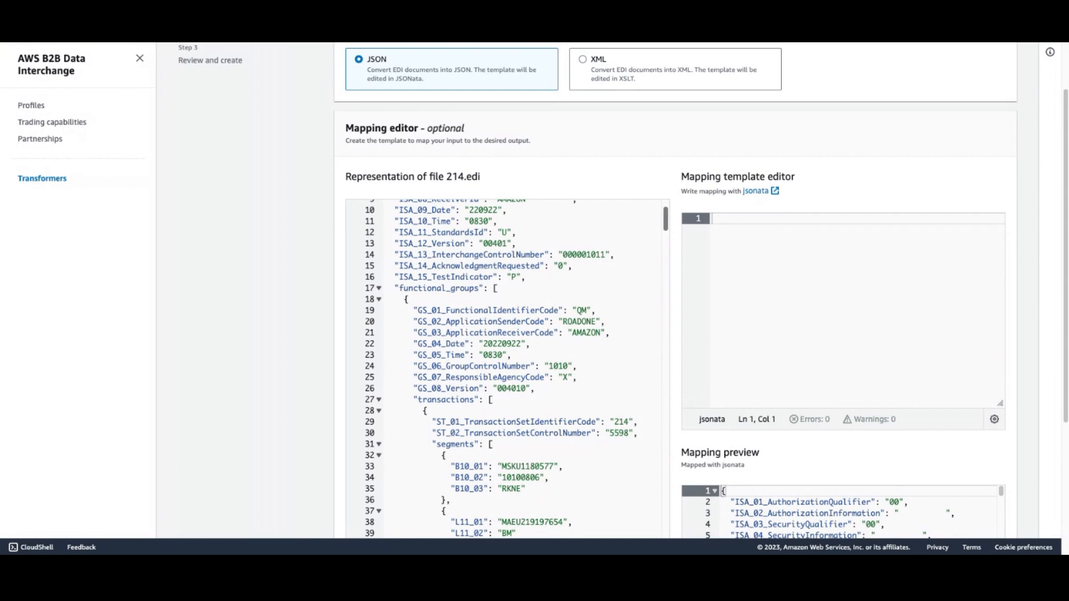
mouse_move(1062, 196)
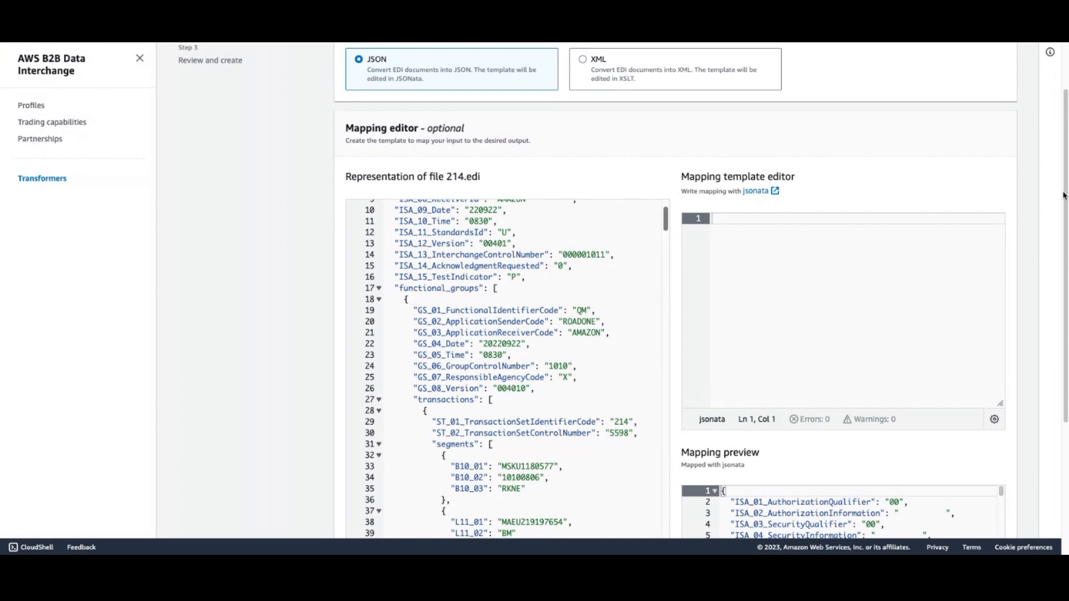
mouse_move(818, 339)
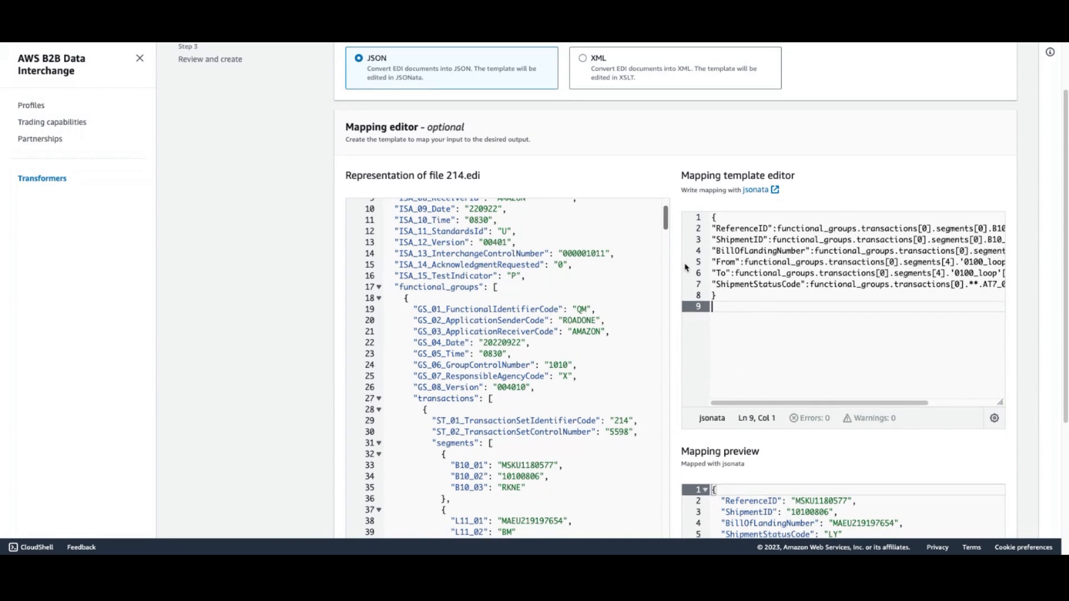
scroll(down, 3)
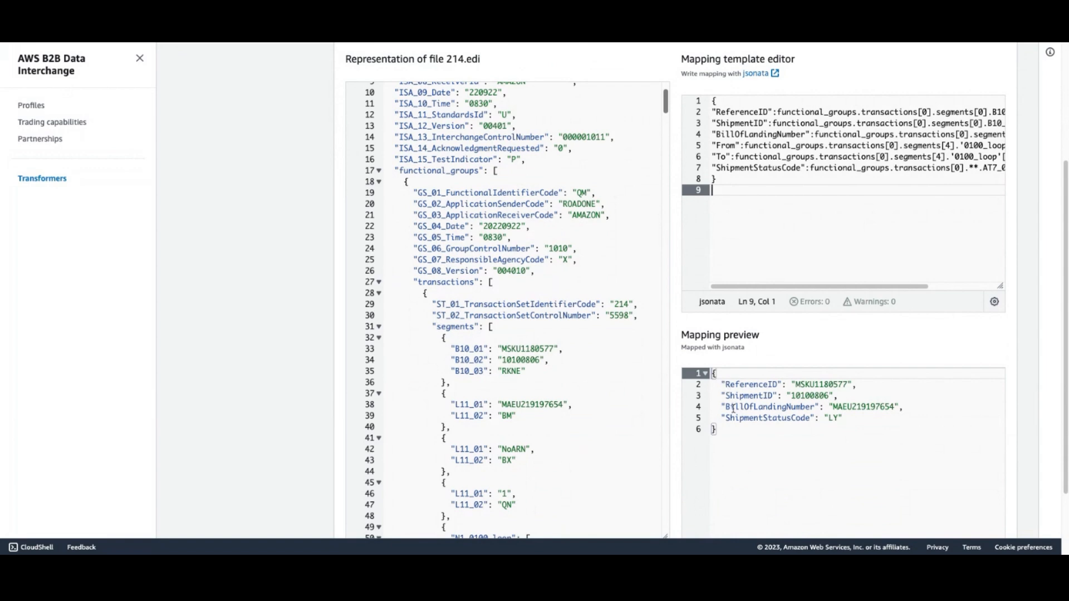
scroll(down, 3)
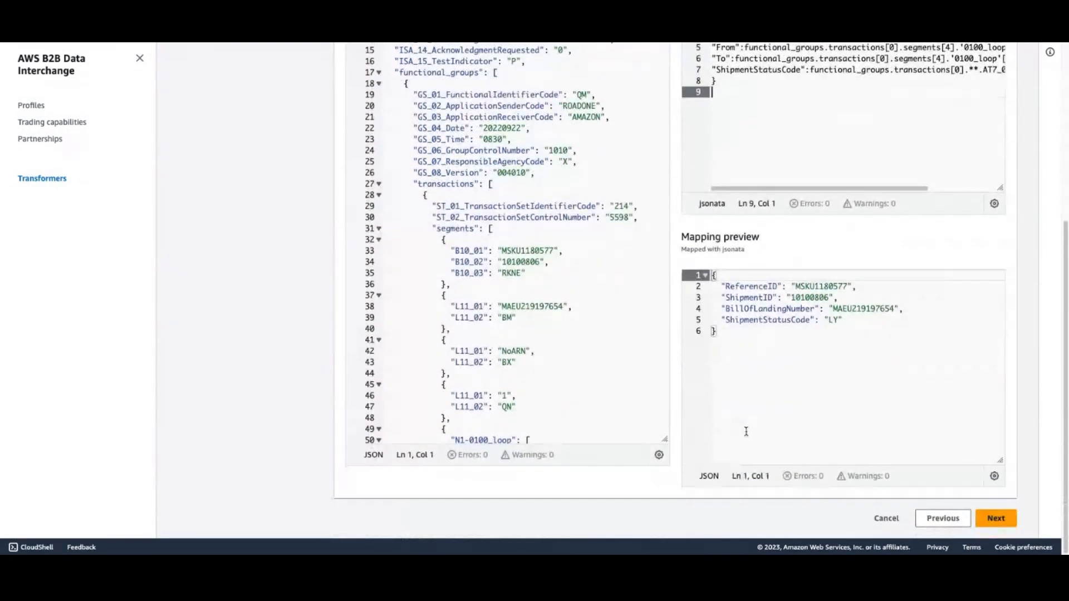
Step: Review and save the new X12-214-2 transformer
click(995, 518)
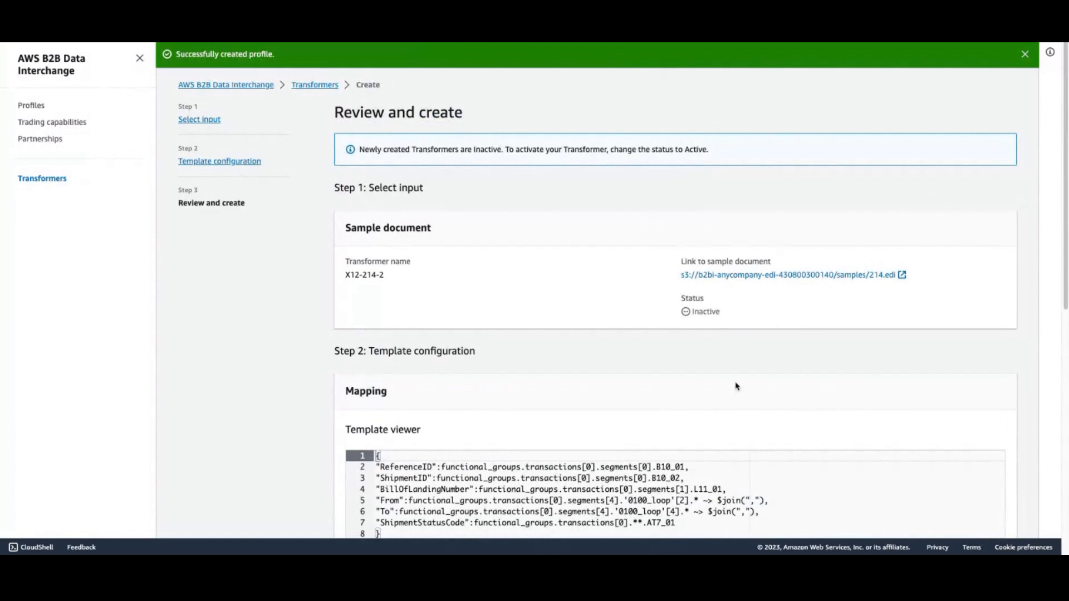
scroll(down, 3)
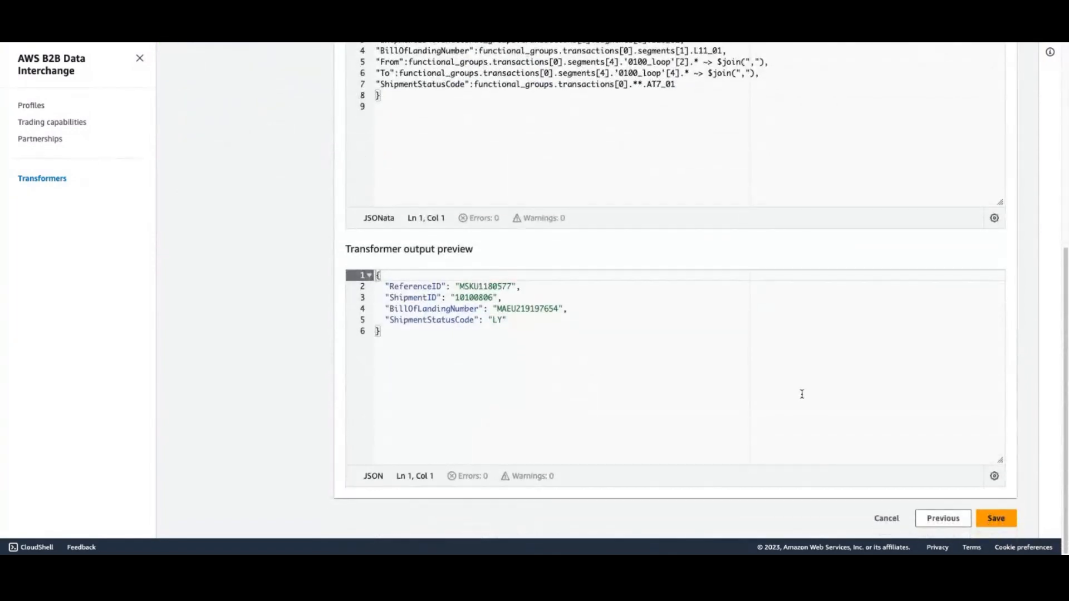
click(994, 518)
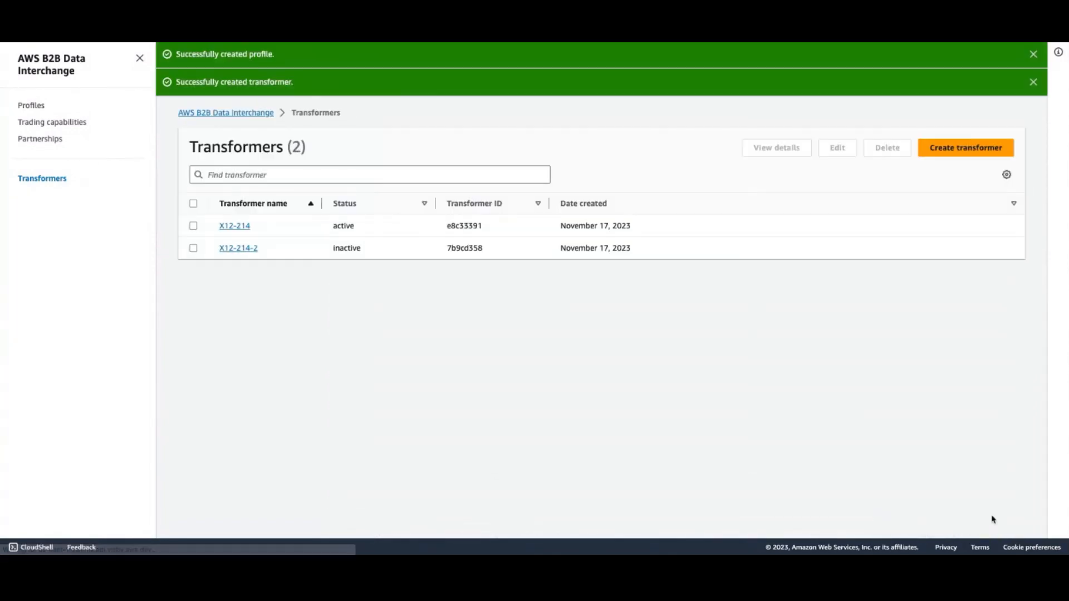
mouse_move(237, 247)
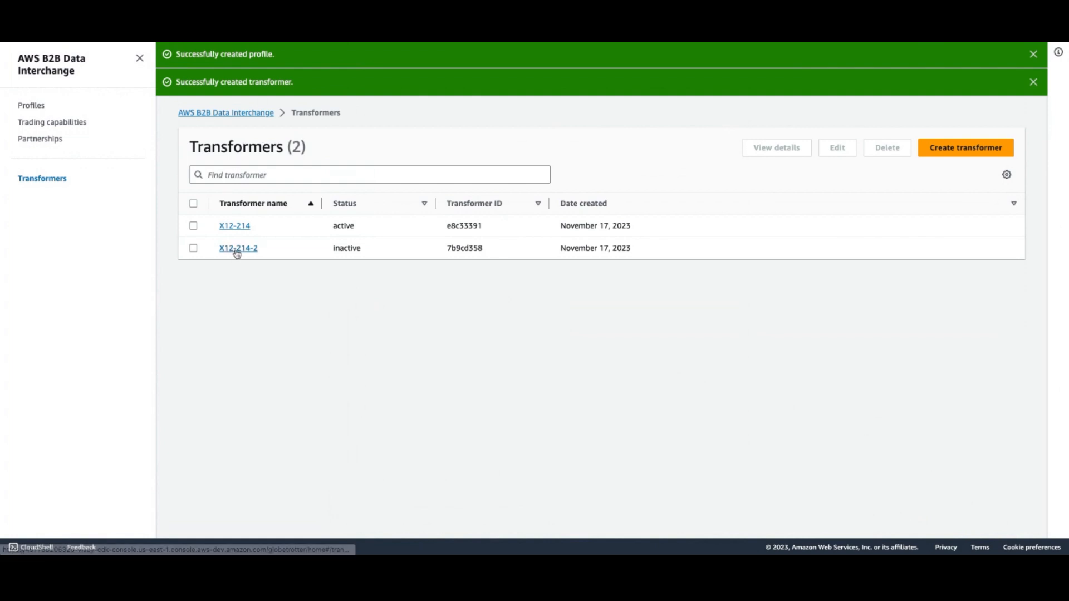
Step: Set transformer X12-214-2's status to Active
click(237, 247)
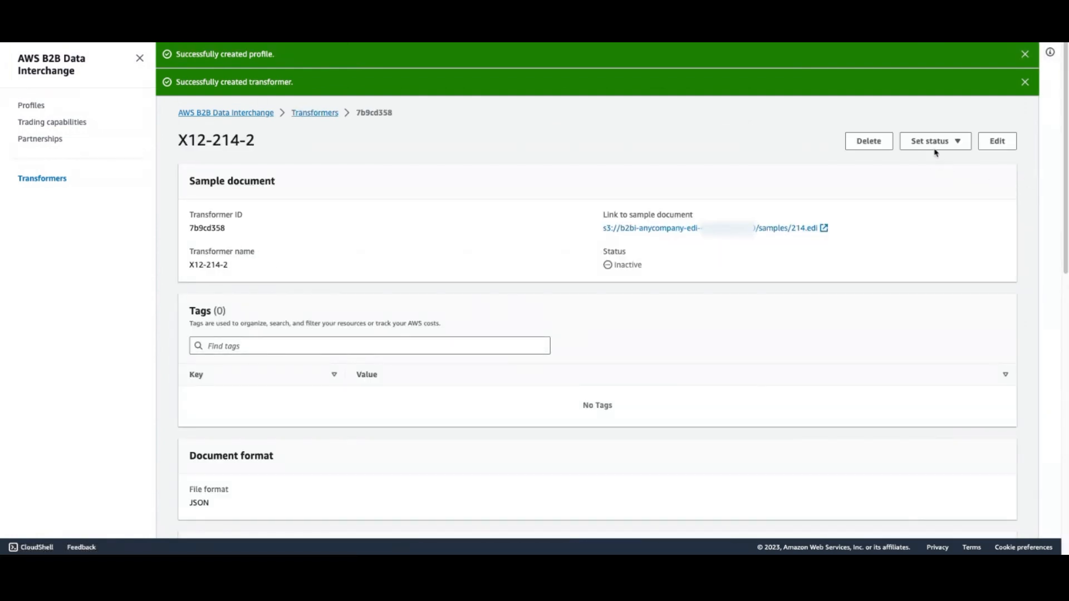
click(935, 142)
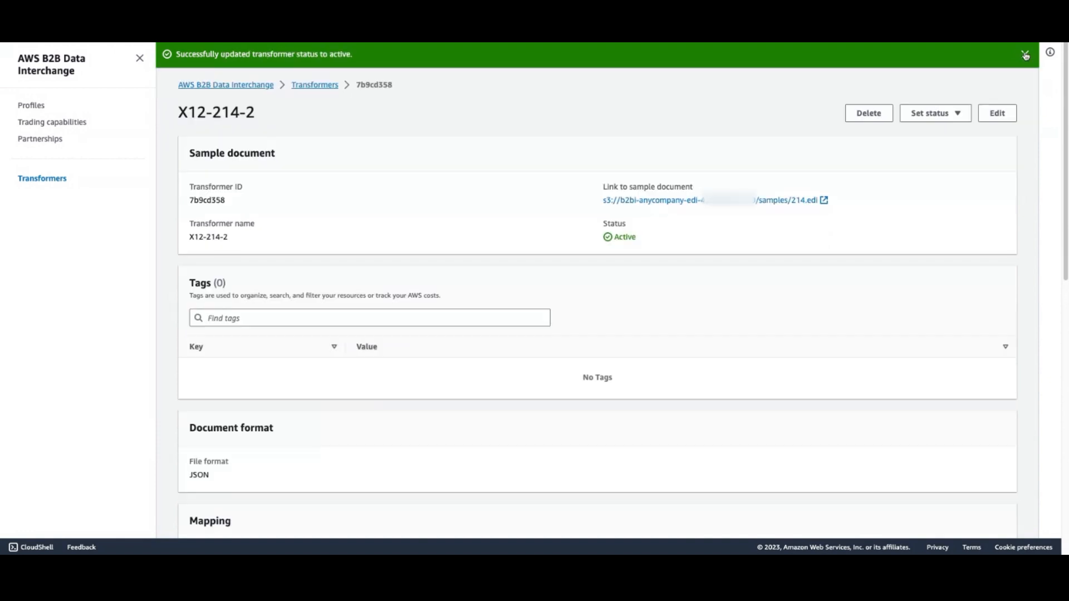
click(1025, 55)
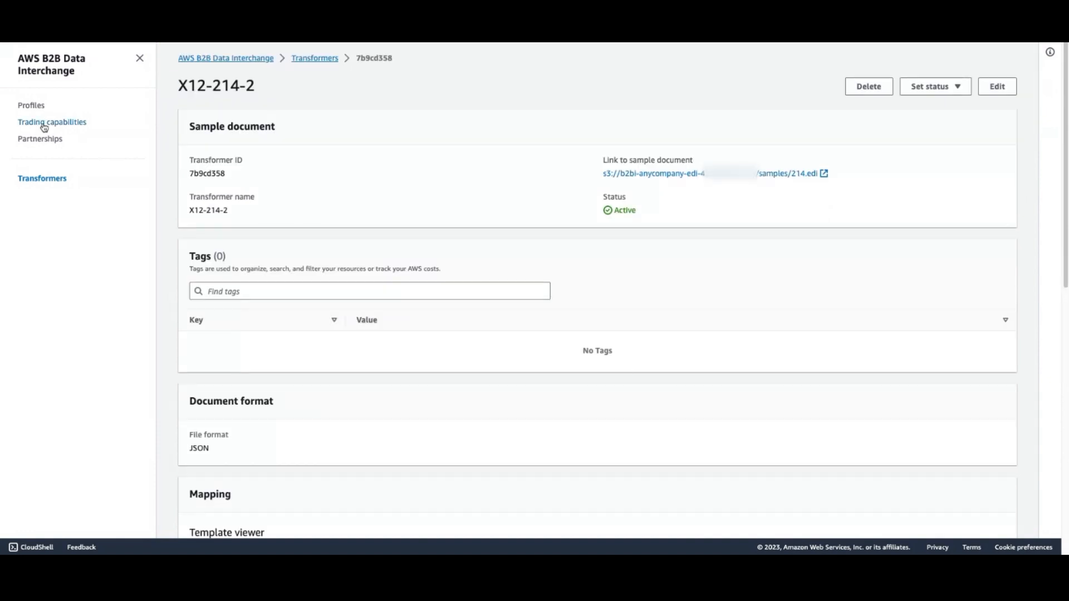
Step: Start a trading capability named EDI 214 2 with transformer X12-214-2 applied
click(51, 123)
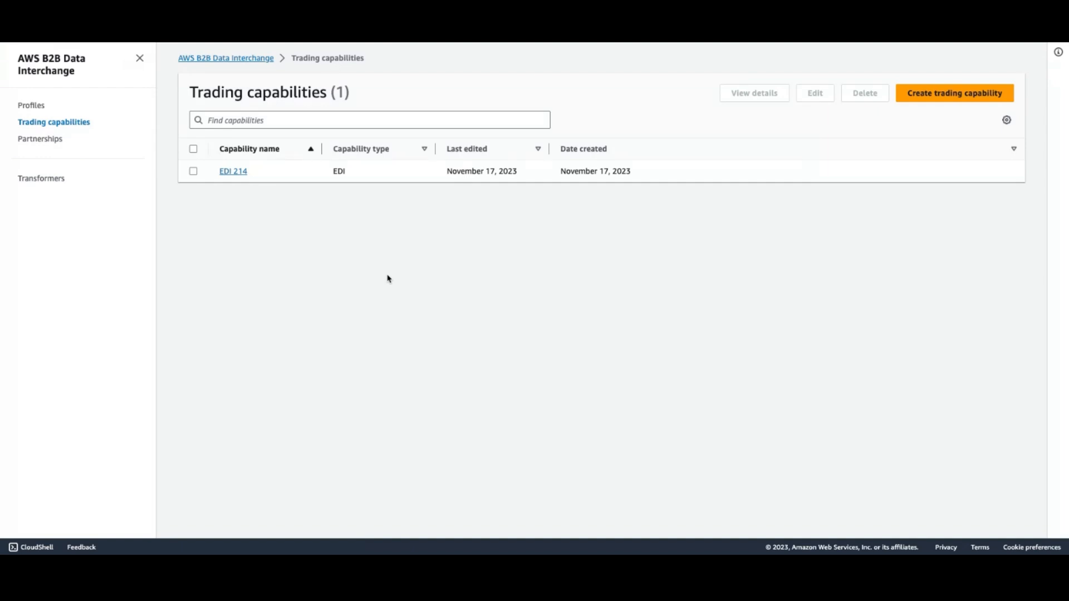
mouse_move(985, 219)
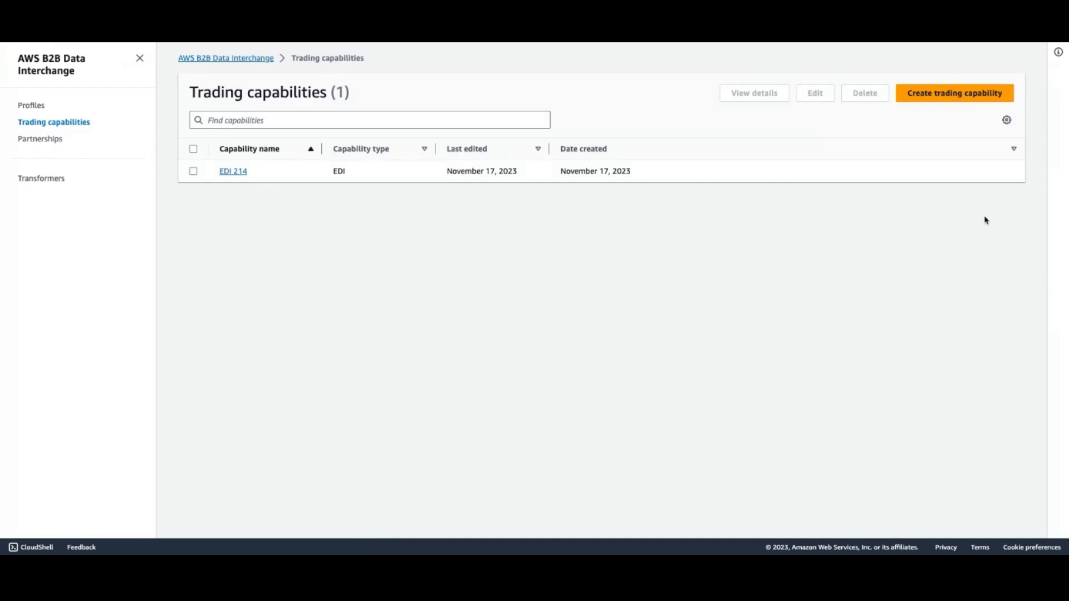
mouse_move(955, 92)
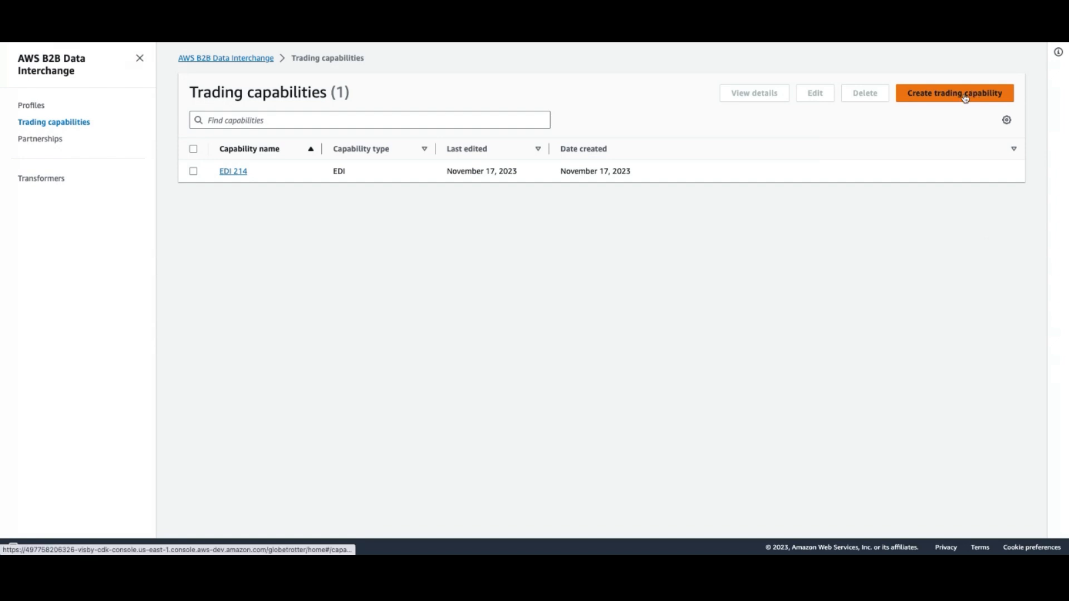
click(954, 93)
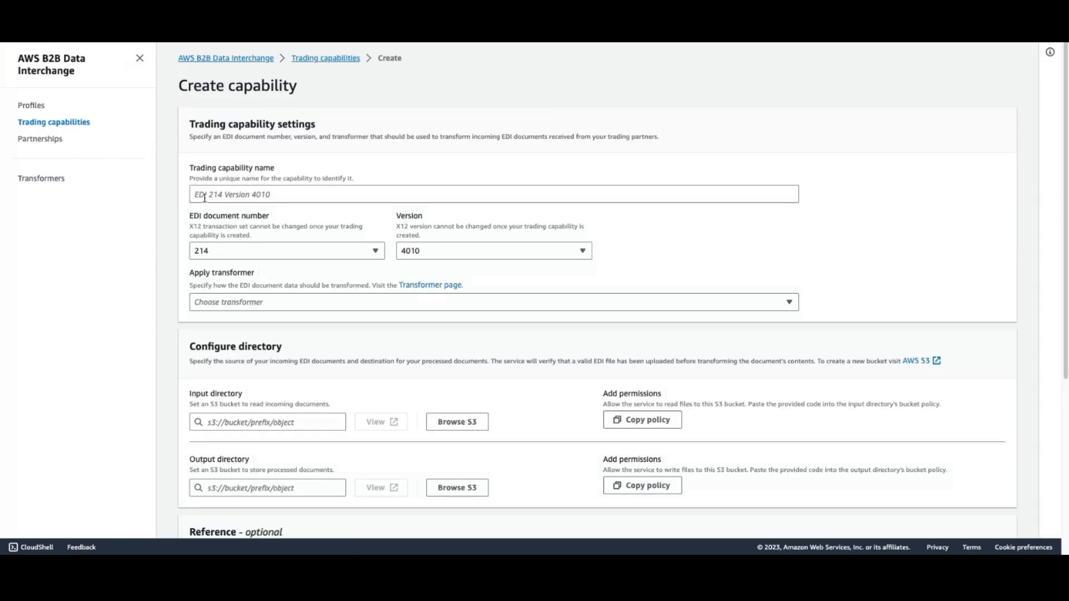
mouse_move(290, 246)
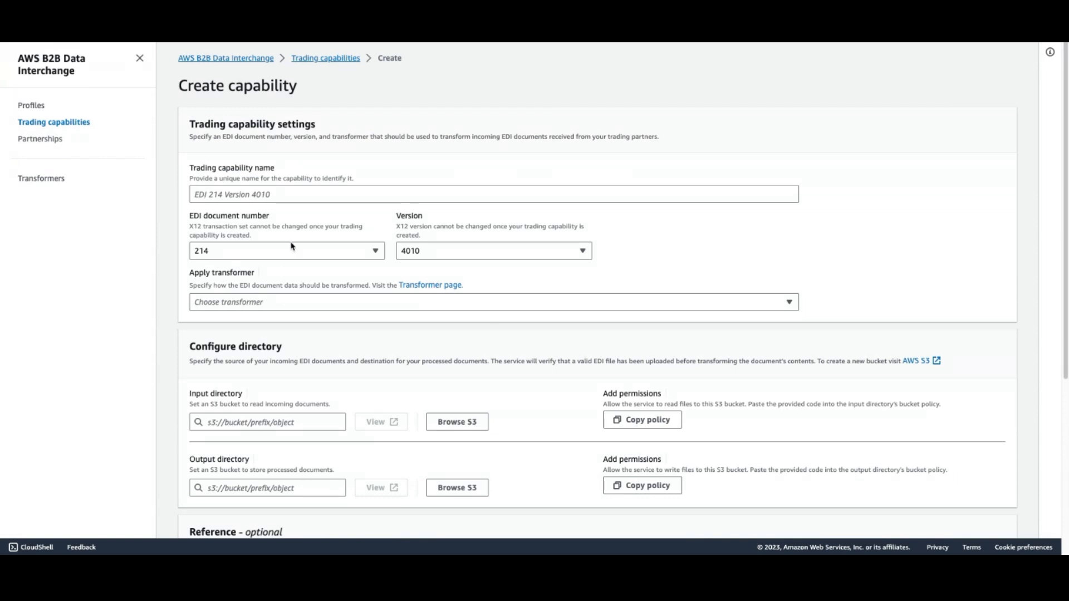
text(EDI 214)
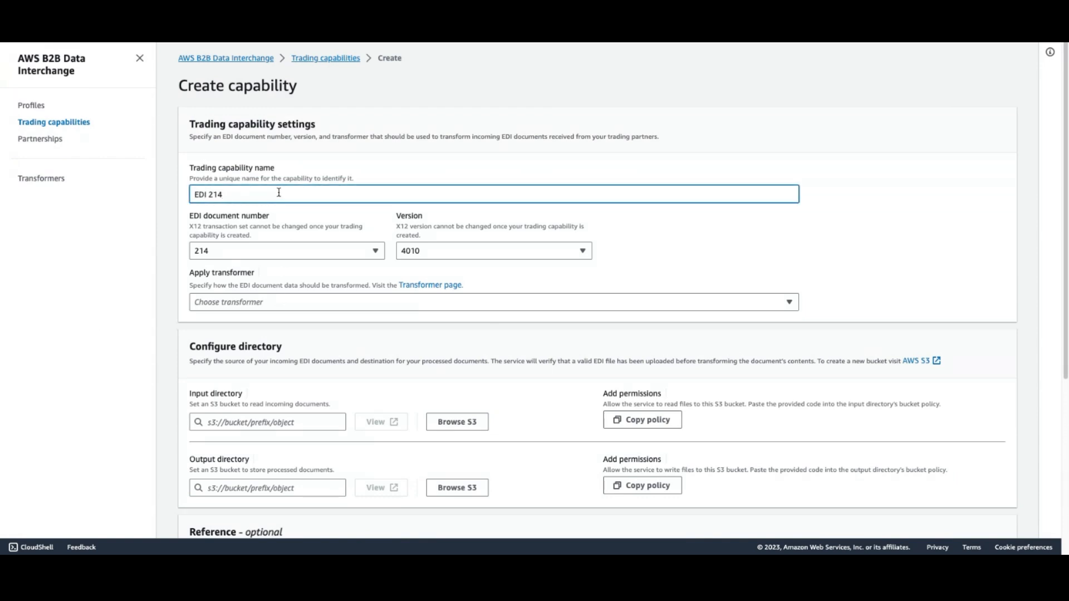
text(2)
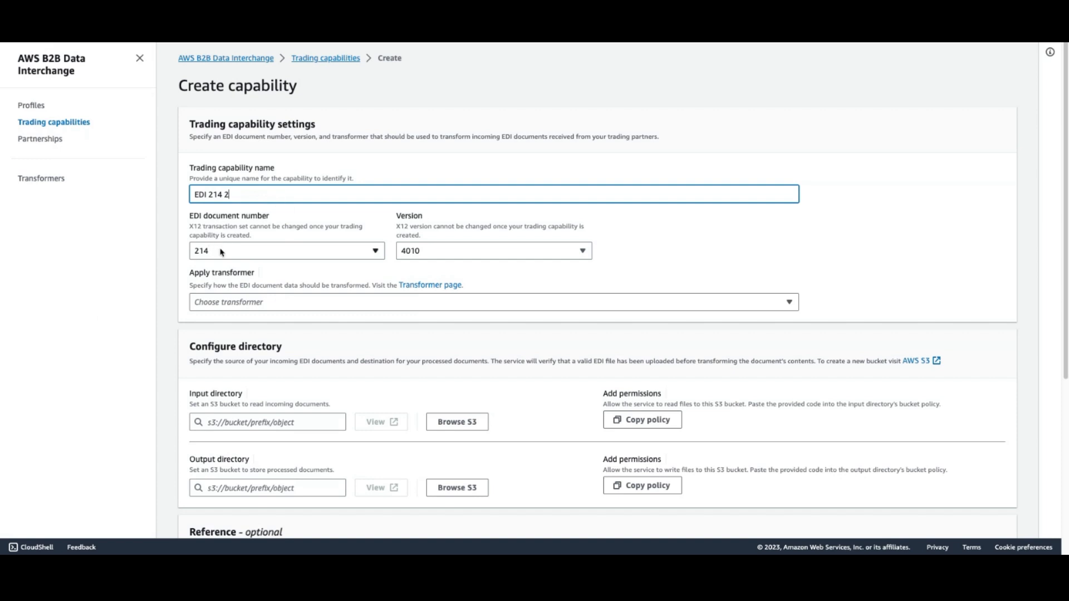
mouse_move(424, 261)
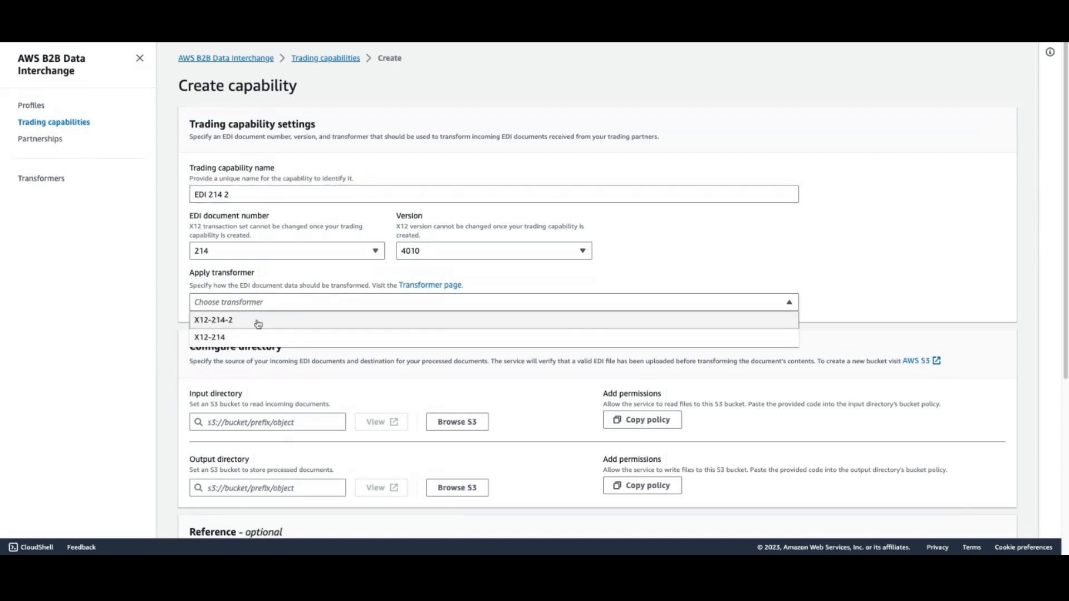
click(213, 320)
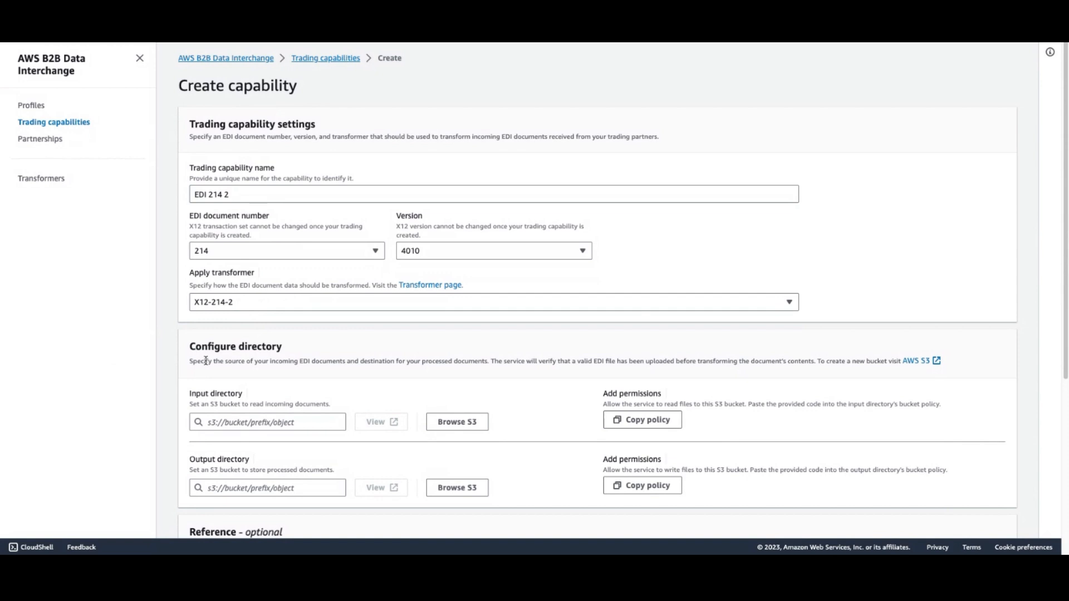
scroll(down, 3)
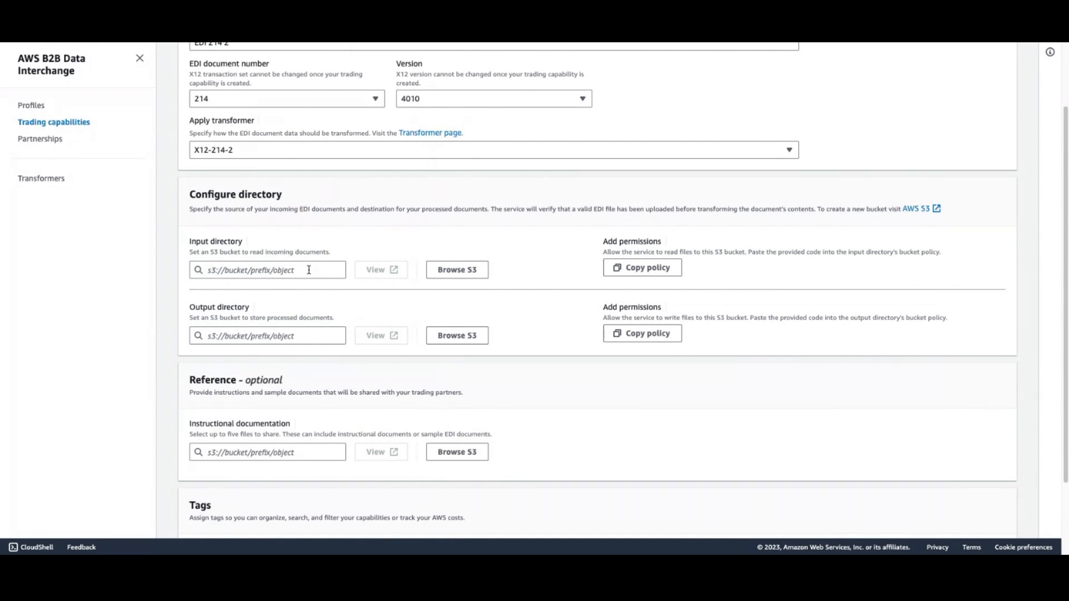
mouse_move(457, 269)
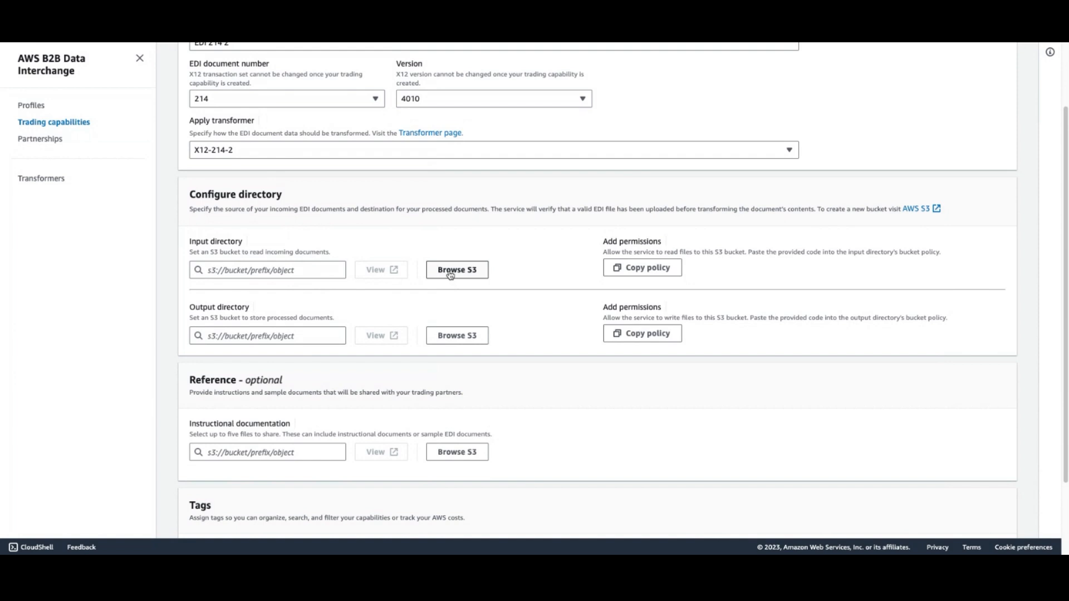
Step: Set the EDI bucket's inbound/ folder as input directory and outbound/ as output
click(456, 270)
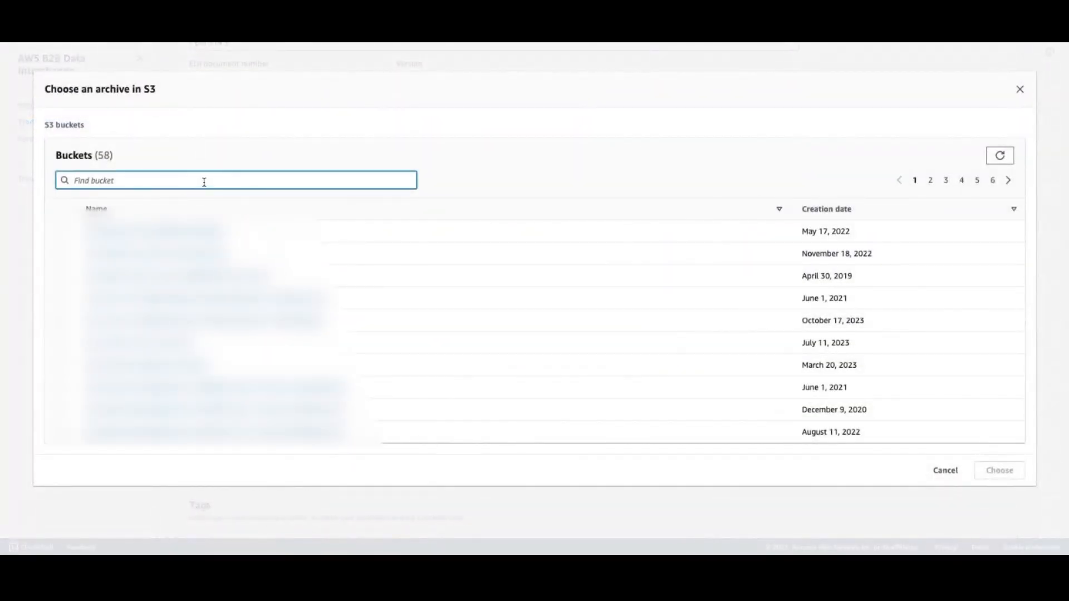
text(edi)
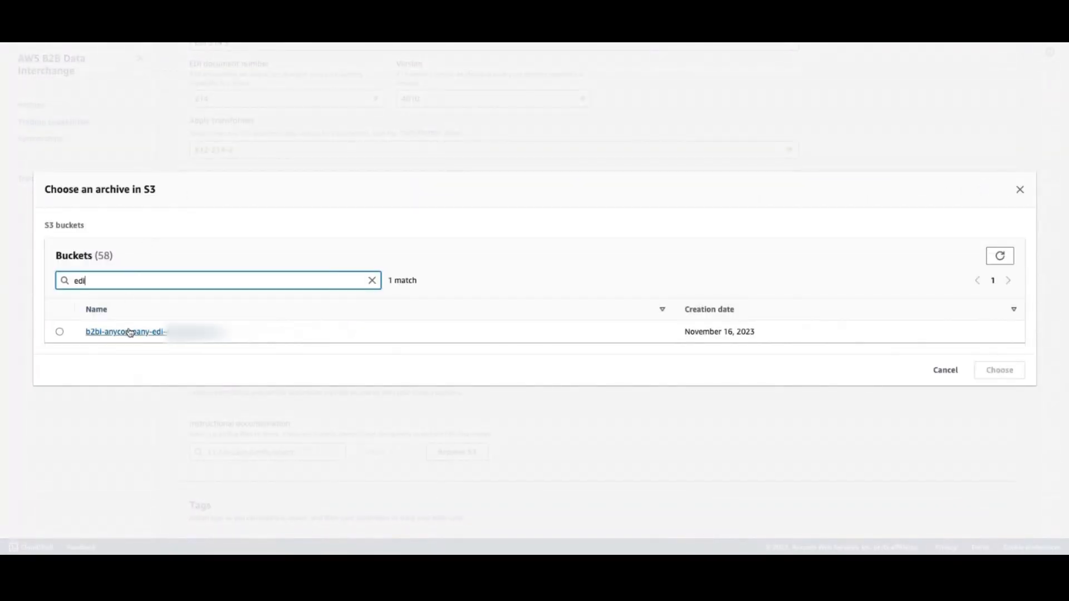
click(126, 332)
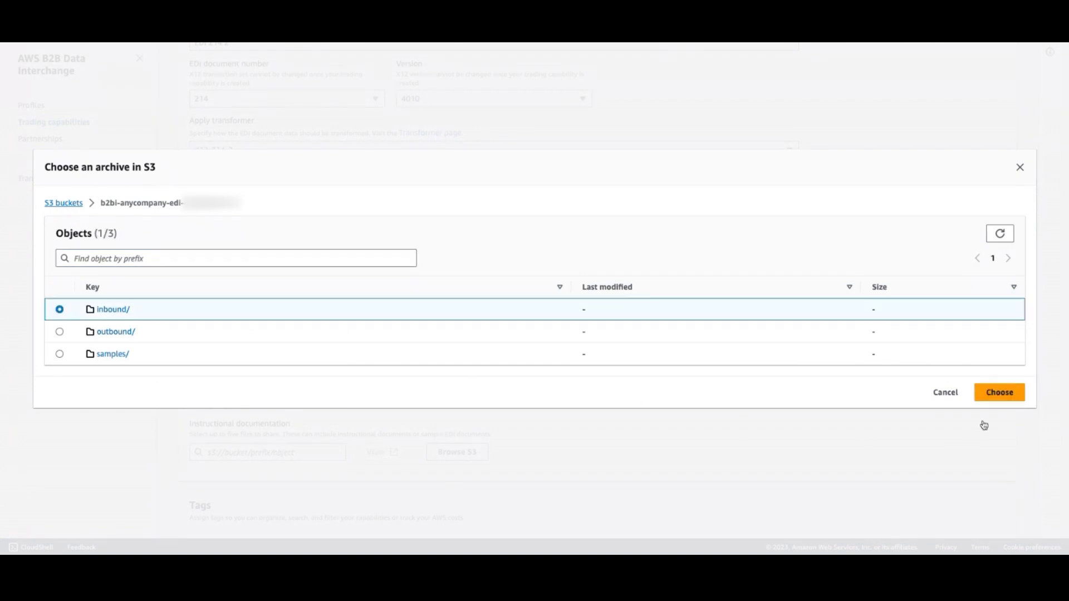
click(998, 392)
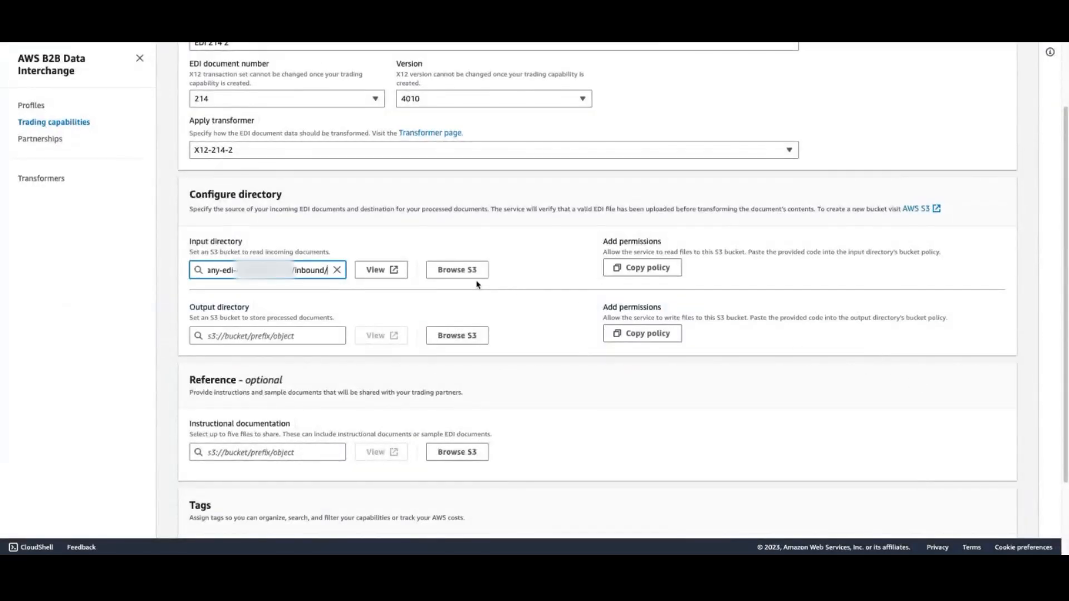
mouse_move(247, 312)
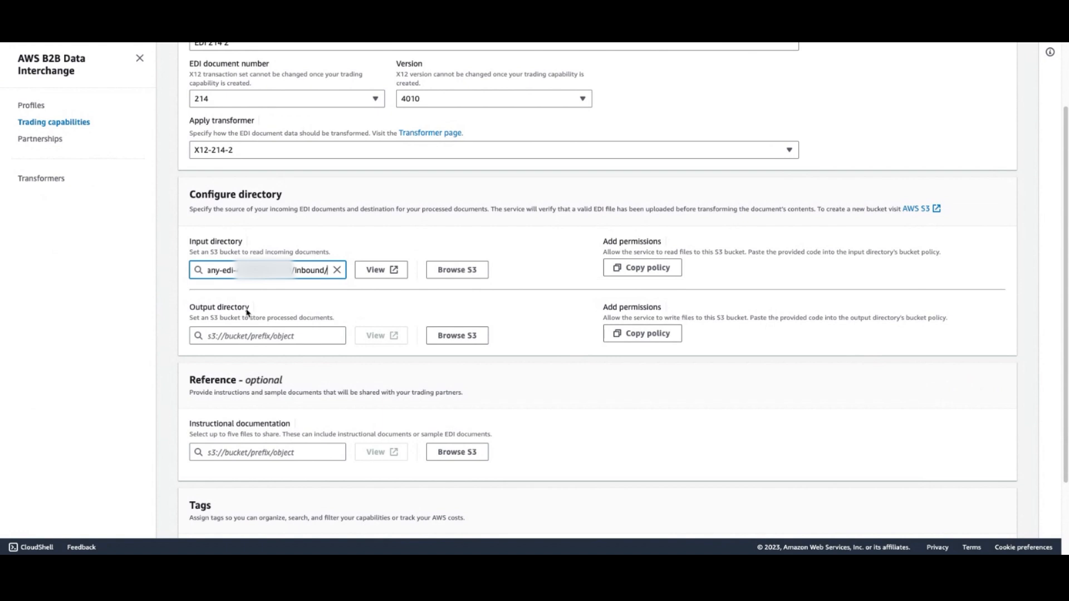
mouse_move(176, 321)
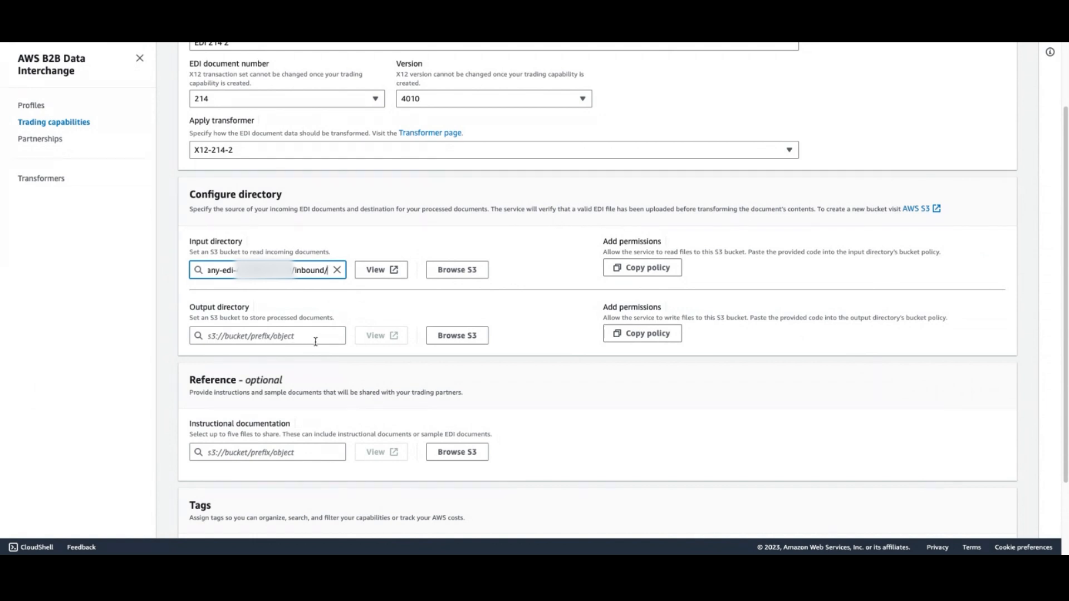
mouse_move(457, 335)
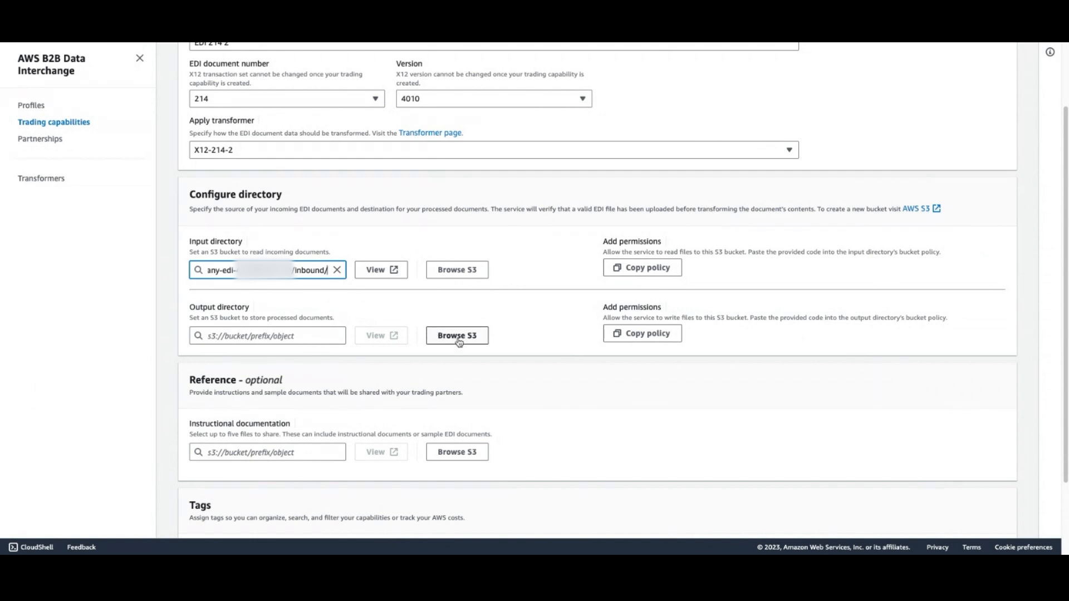
click(457, 335)
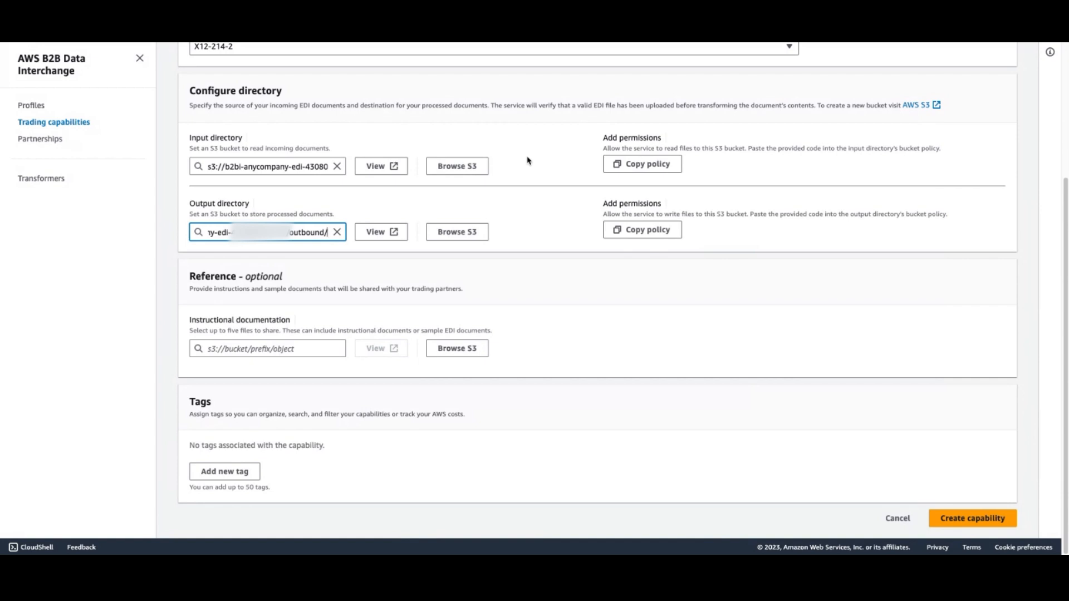
mouse_move(642, 164)
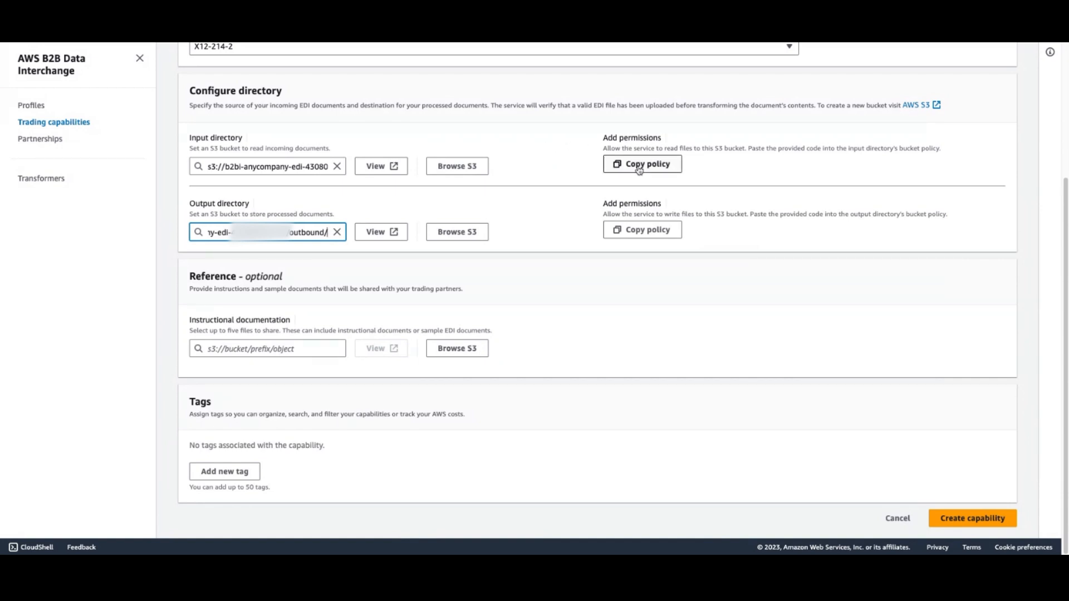
mouse_move(639, 219)
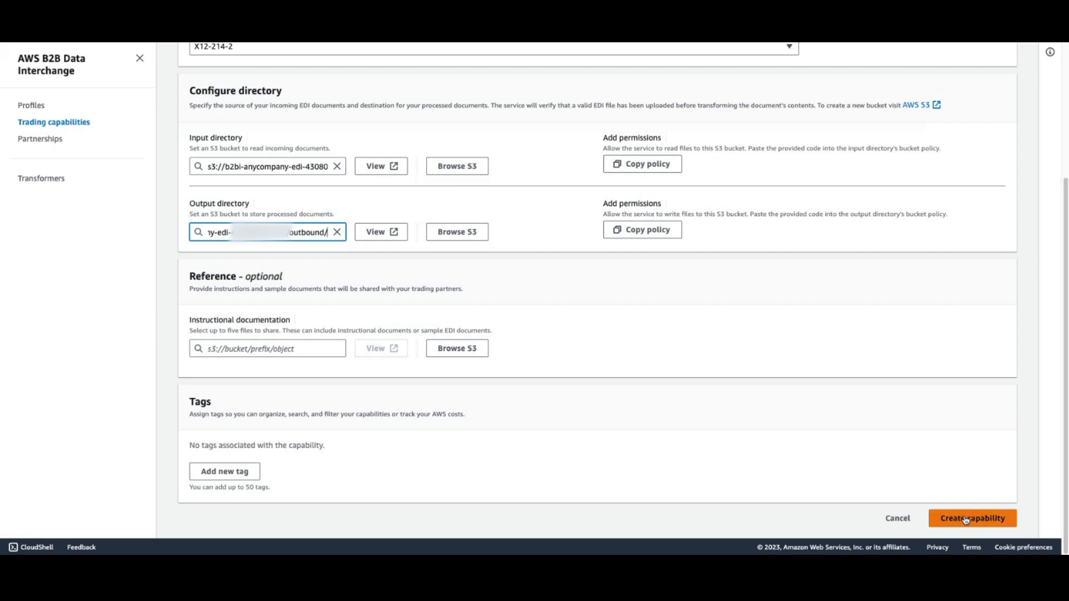
Step: Create the EDI 214 2 capability and go to the partnerships list
click(971, 518)
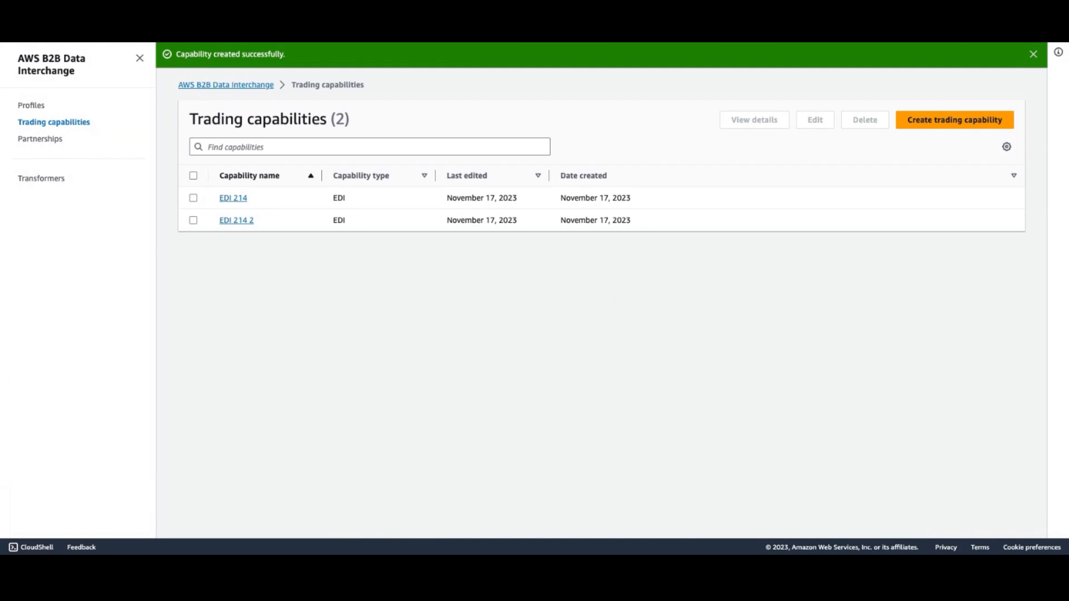
mouse_move(44, 217)
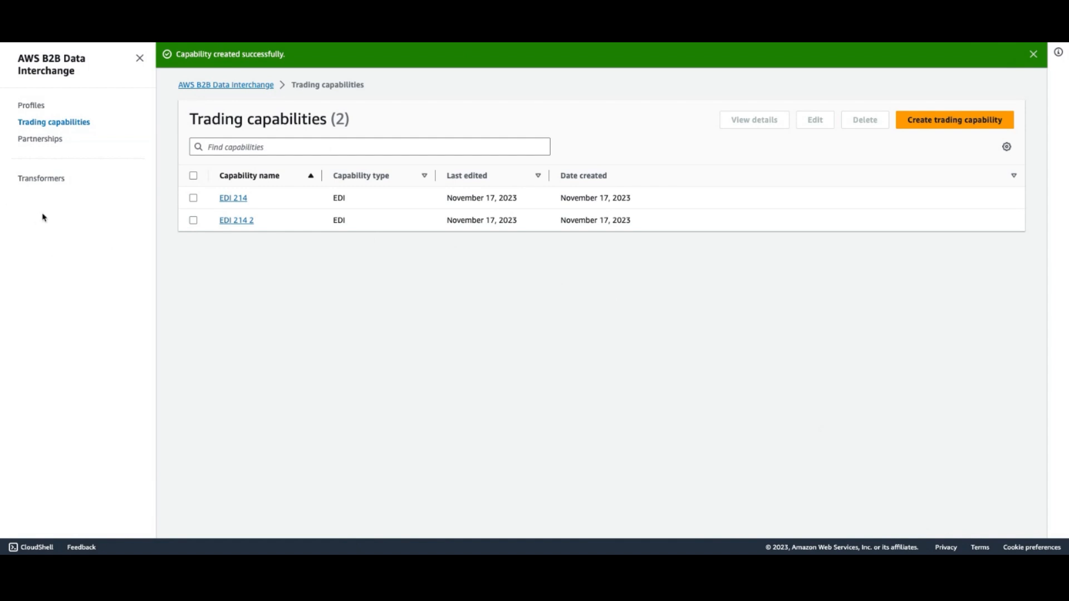
click(40, 138)
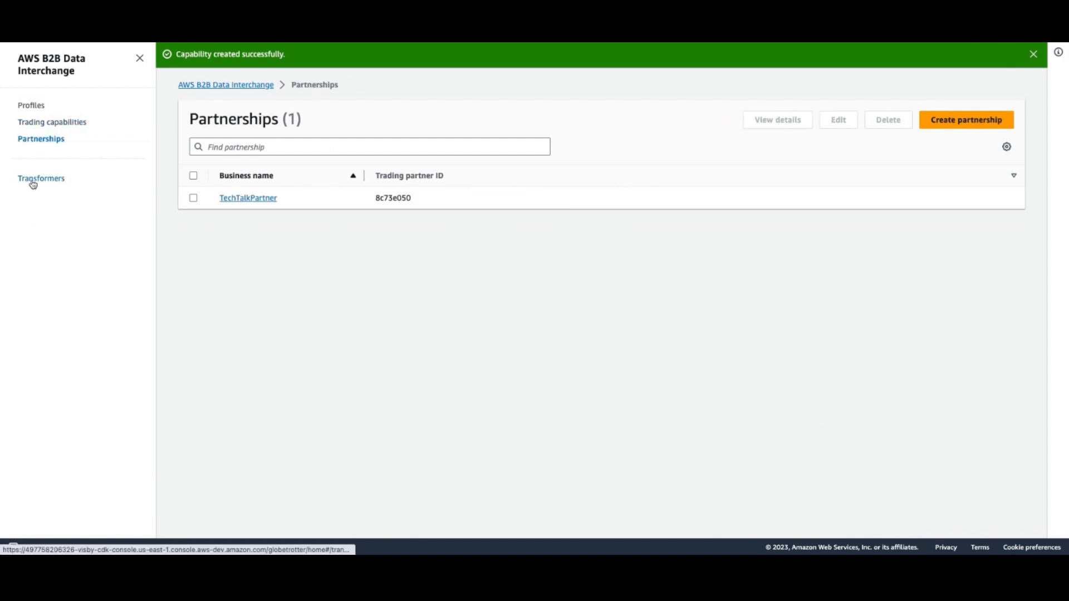
Step: Create partnership TechTalkPartner2 with profile AnyCompany2 and the EDI 214 2 capability
click(965, 120)
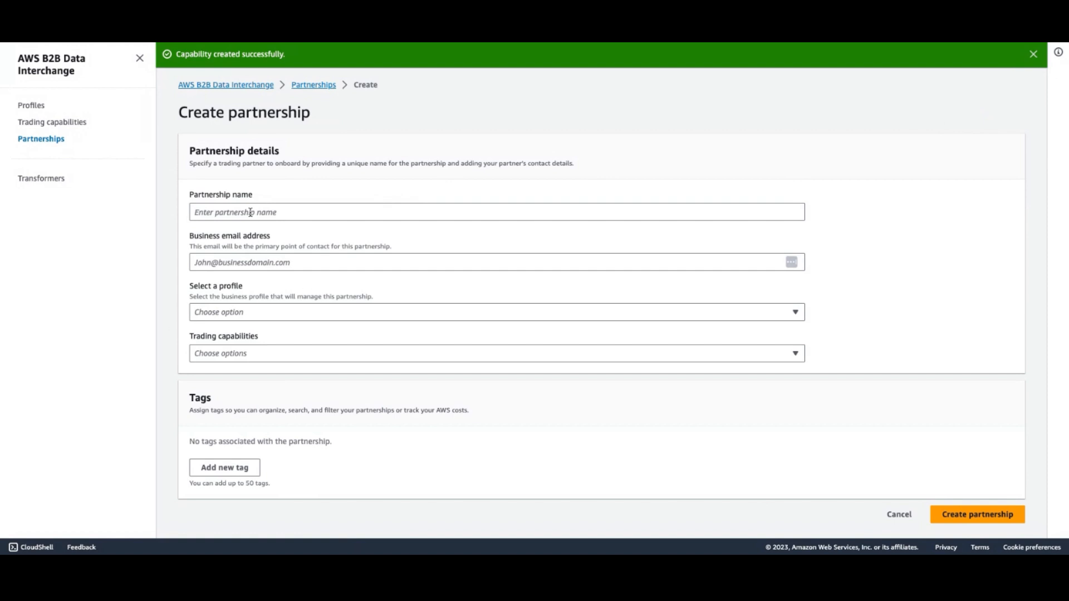
text(TechTalkPartner2)
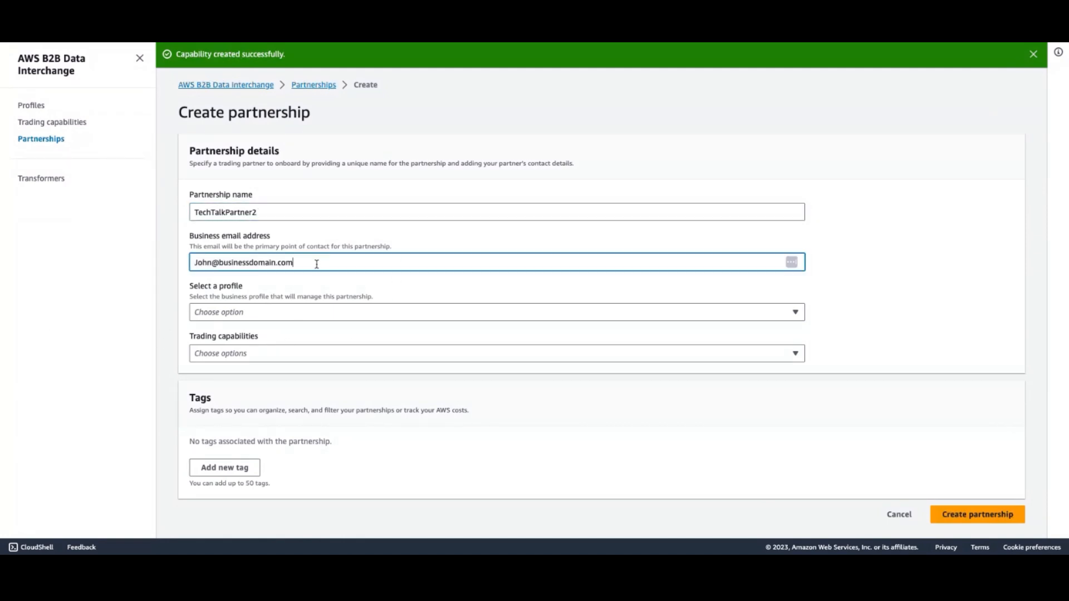
mouse_move(324, 280)
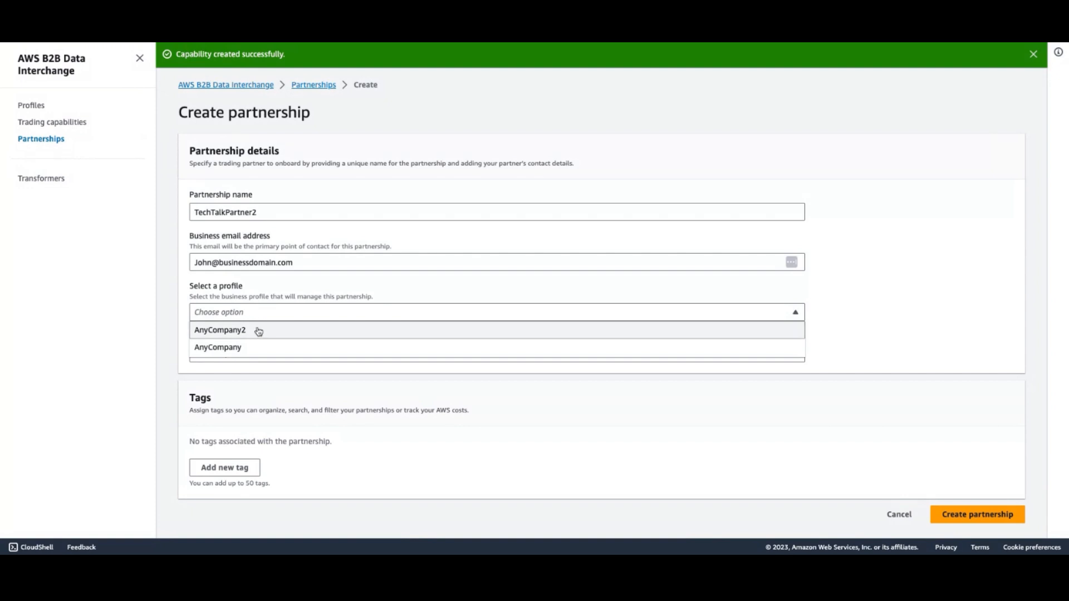
mouse_move(257, 334)
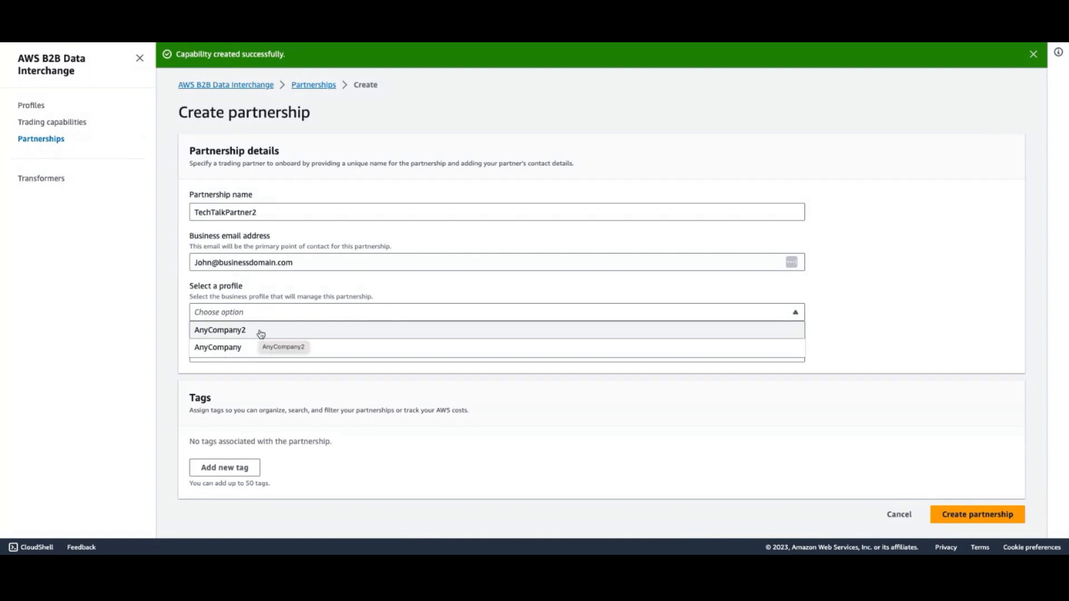
mouse_move(261, 332)
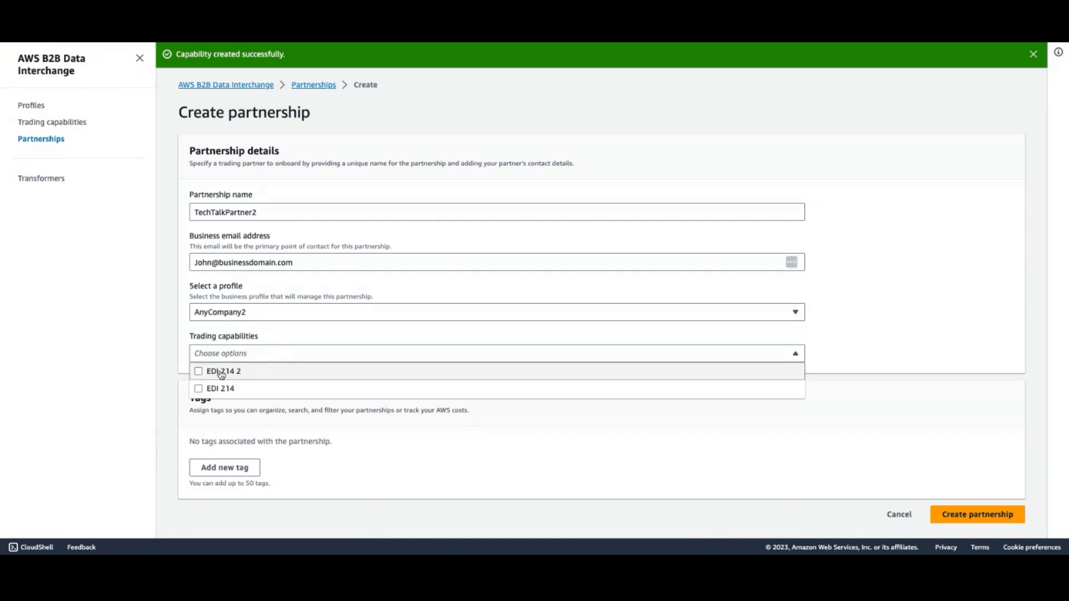
click(199, 371)
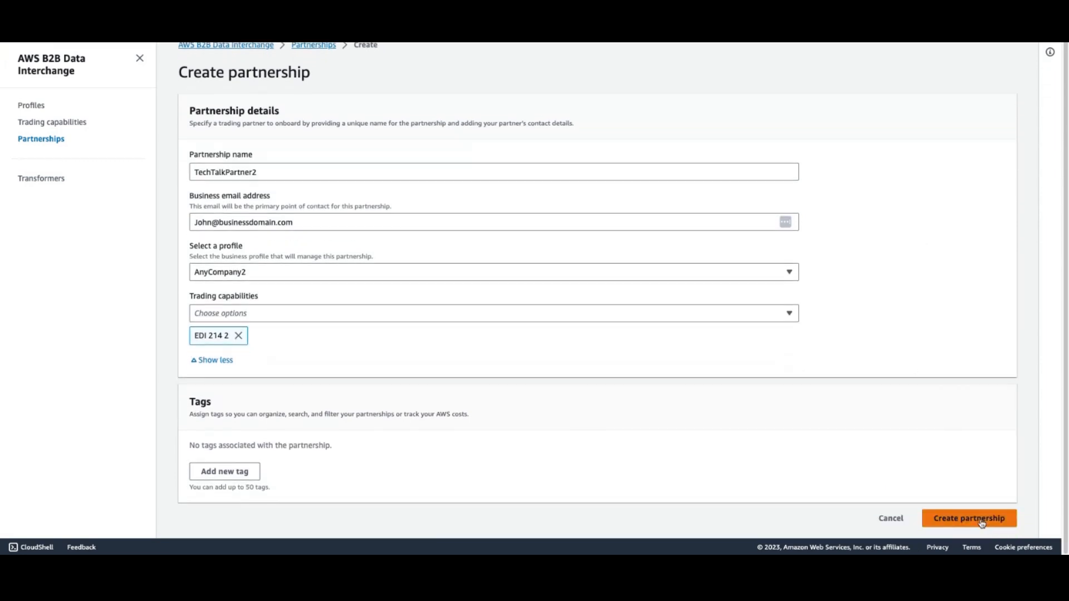
click(968, 518)
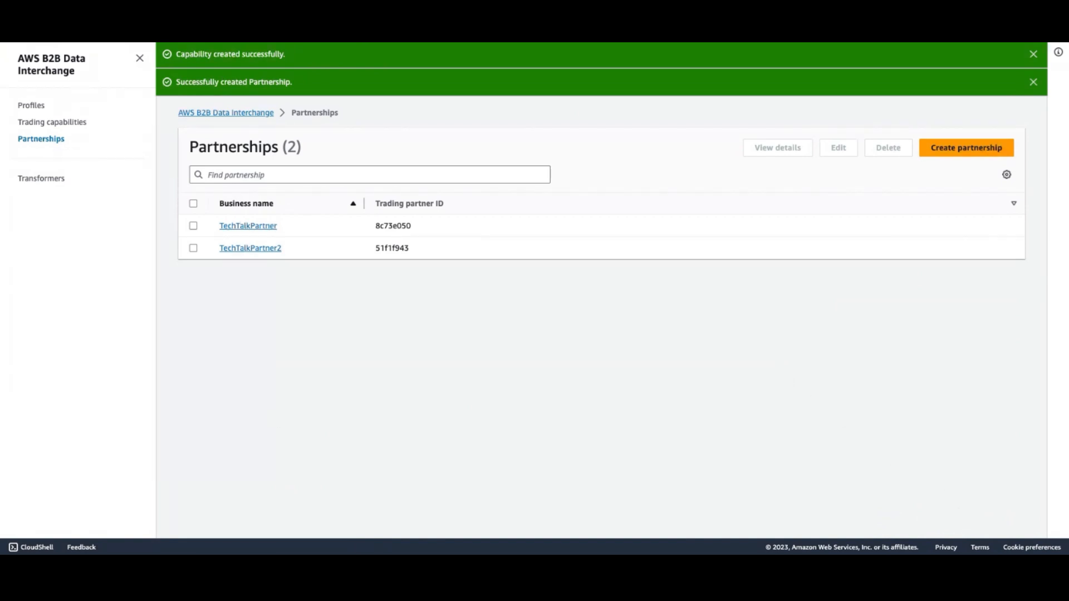
mouse_move(247, 226)
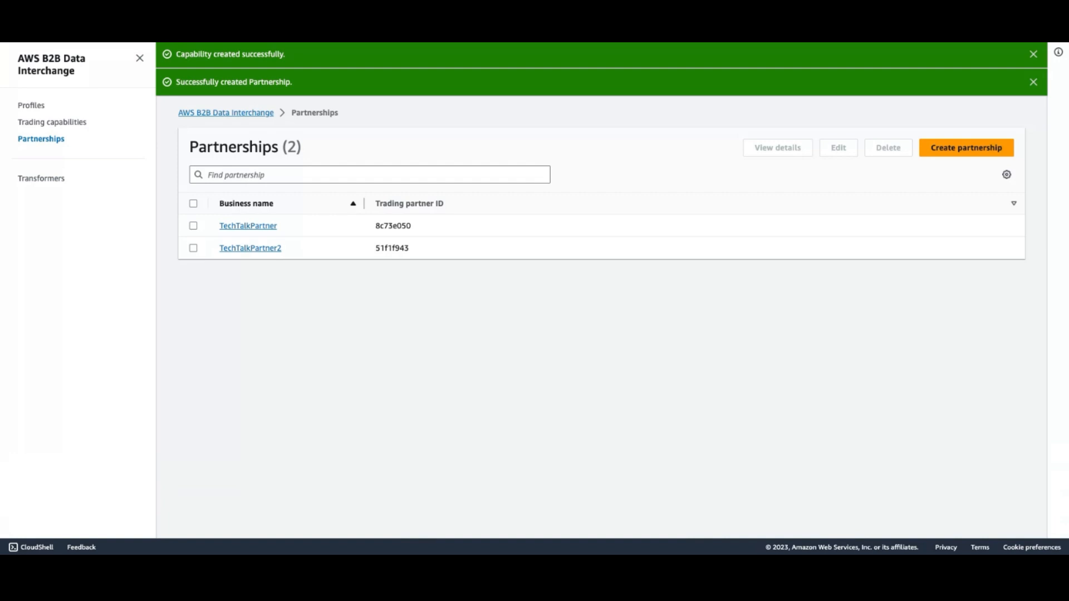
mouse_move(300, 339)
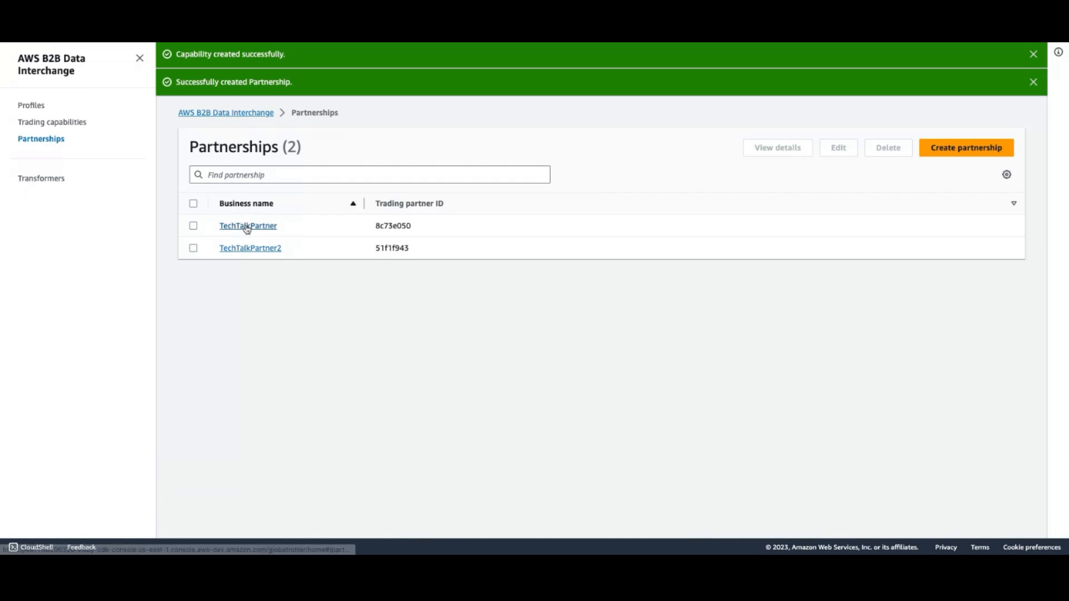
Step: View TechTalkPartner's details and its Recent Activity log of processed files
click(247, 226)
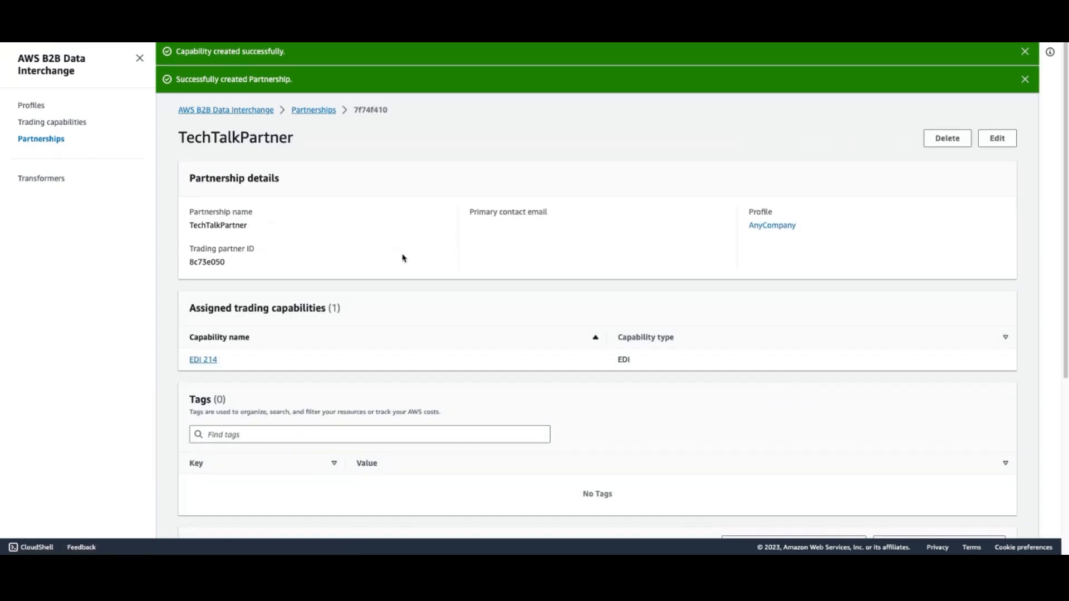
scroll(down, 3)
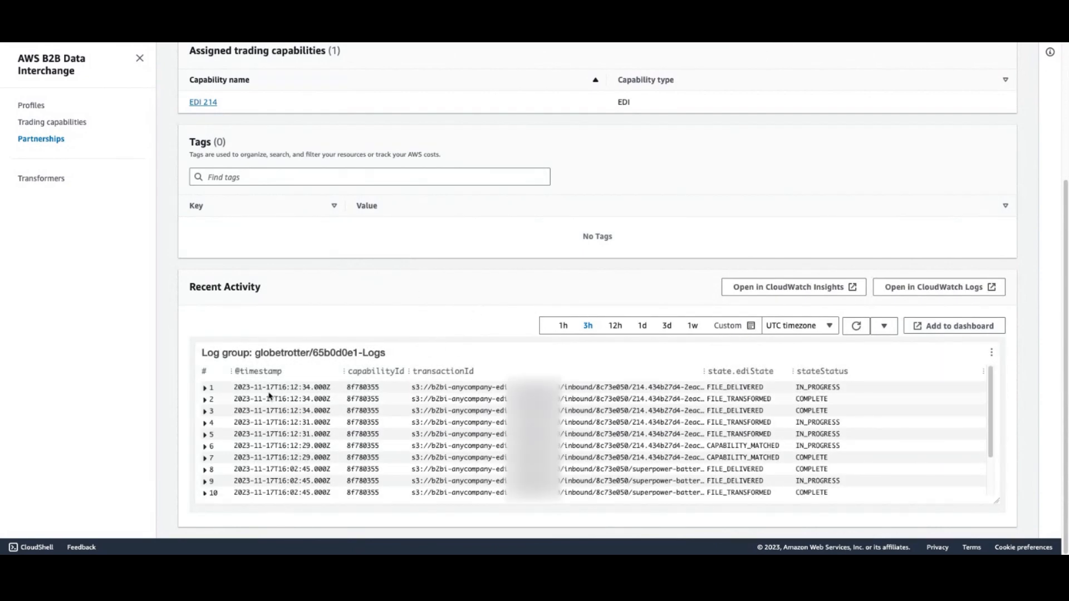
mouse_move(715, 388)
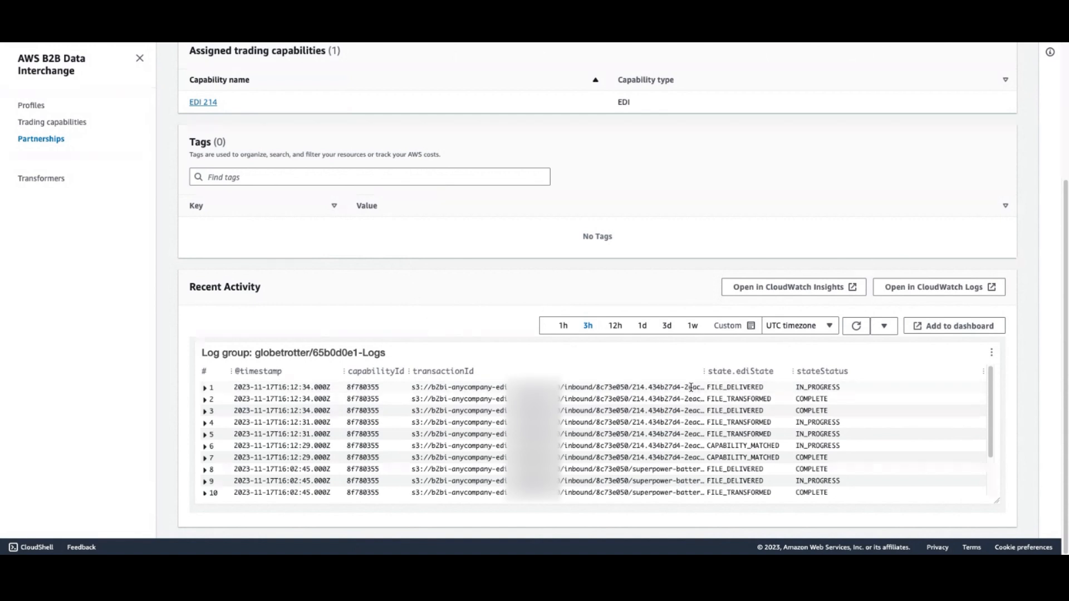
mouse_move(520, 293)
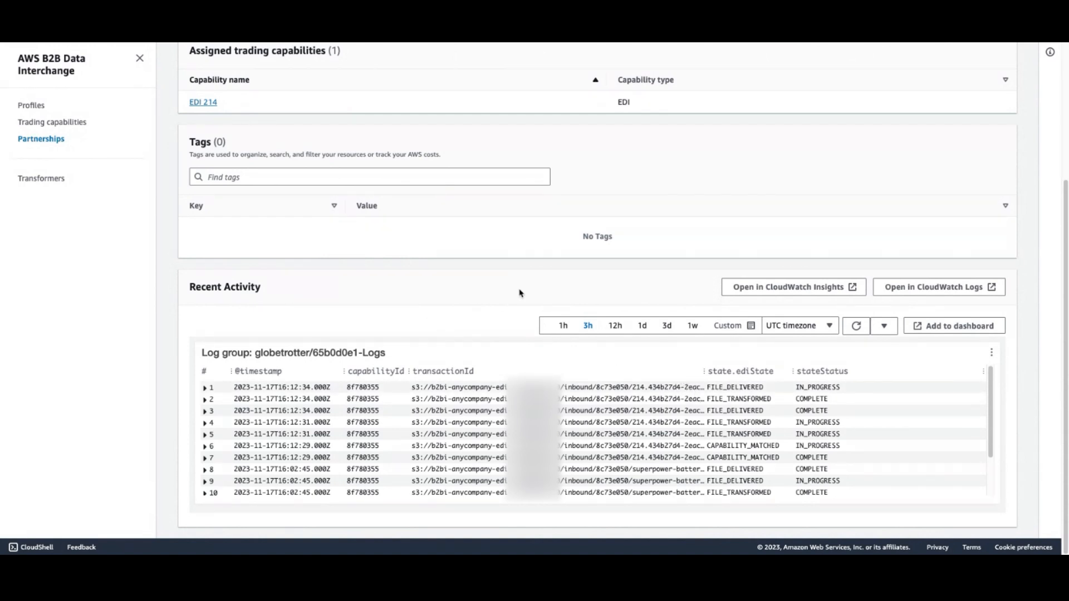
mouse_move(534, 282)
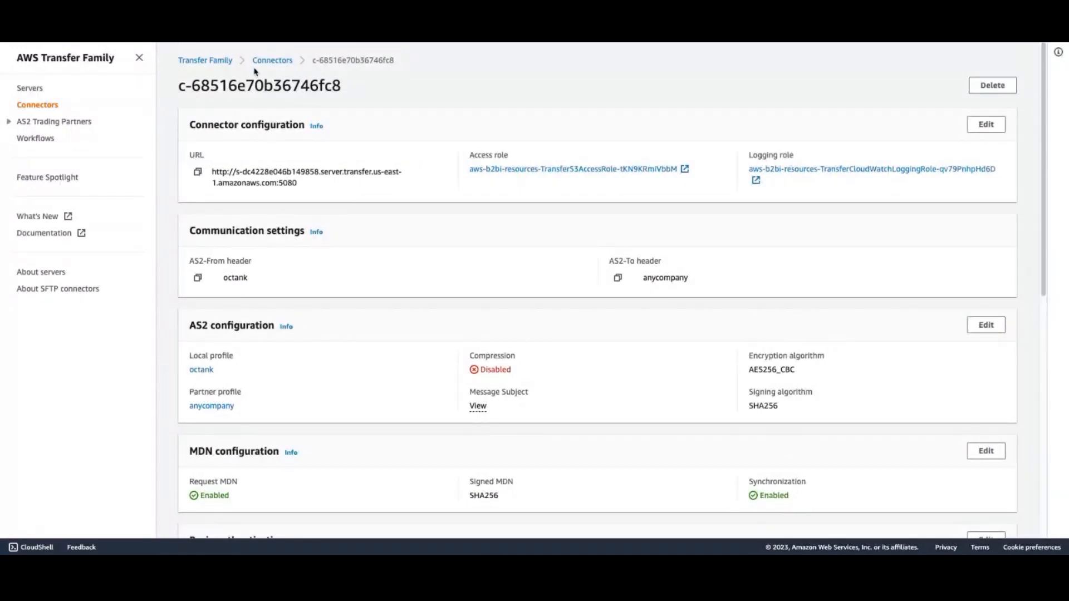
mouse_move(257, 116)
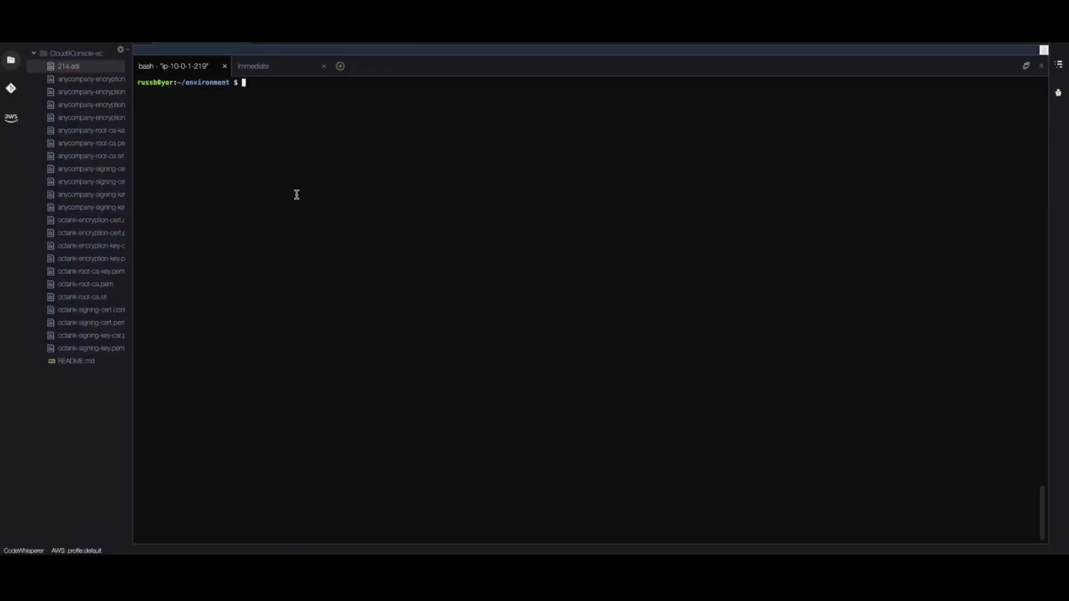
Step: Run aws transfer start-file-transfer for 214.edi via the AS2 connector, returning a TransferId
text(aws transfer start-file-transfer --connector-id $AS2_CONNECTOR --send-file-paths /$OCTANK_BUCKET/as2-outbox/anycompany/214.edi)
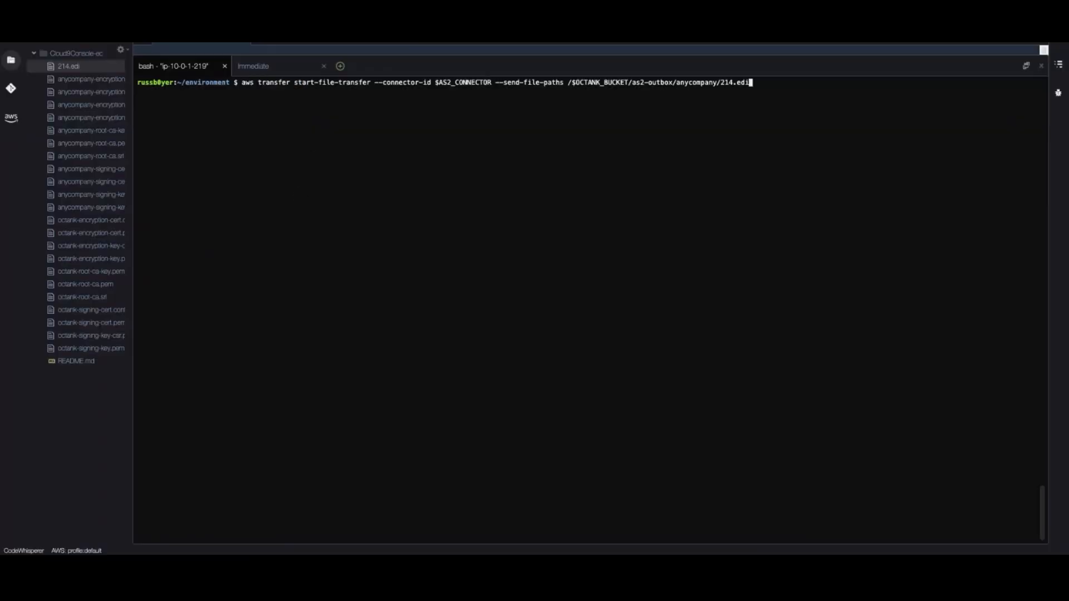
key(Return)
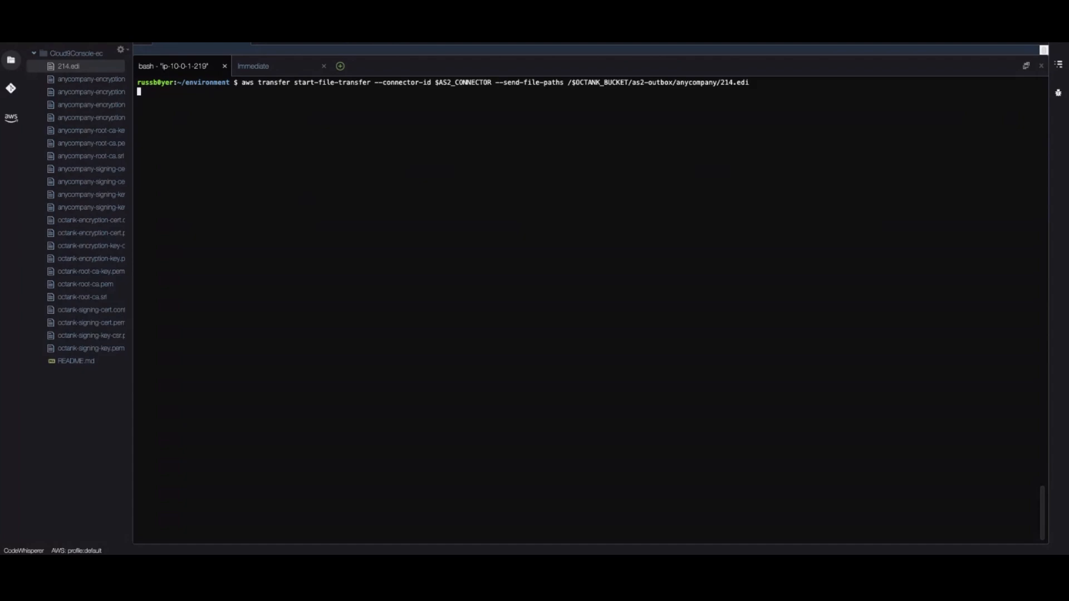
key(Return)
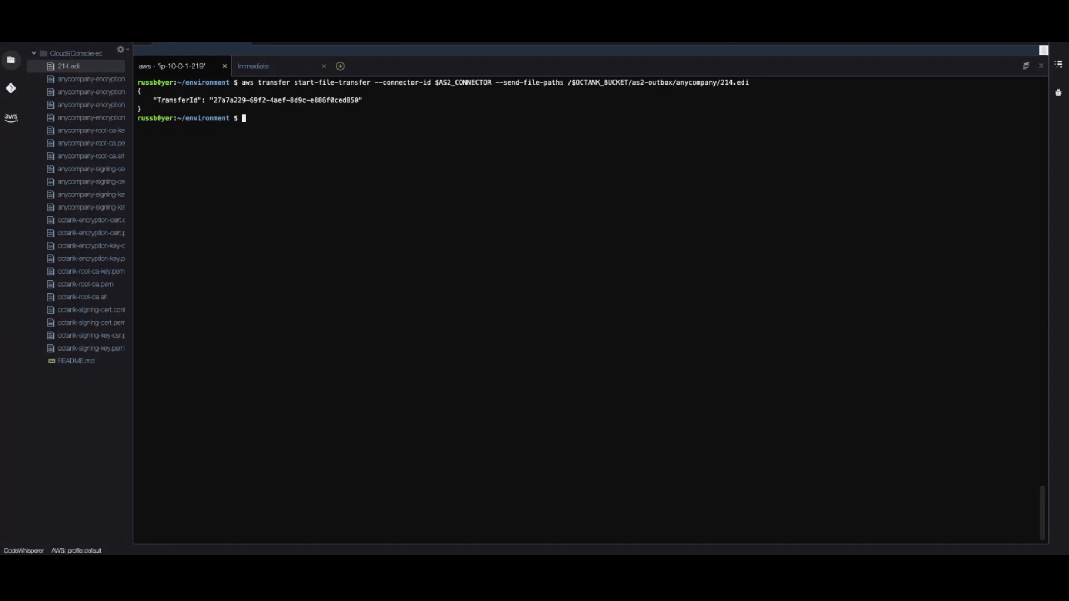
mouse_move(224, 117)
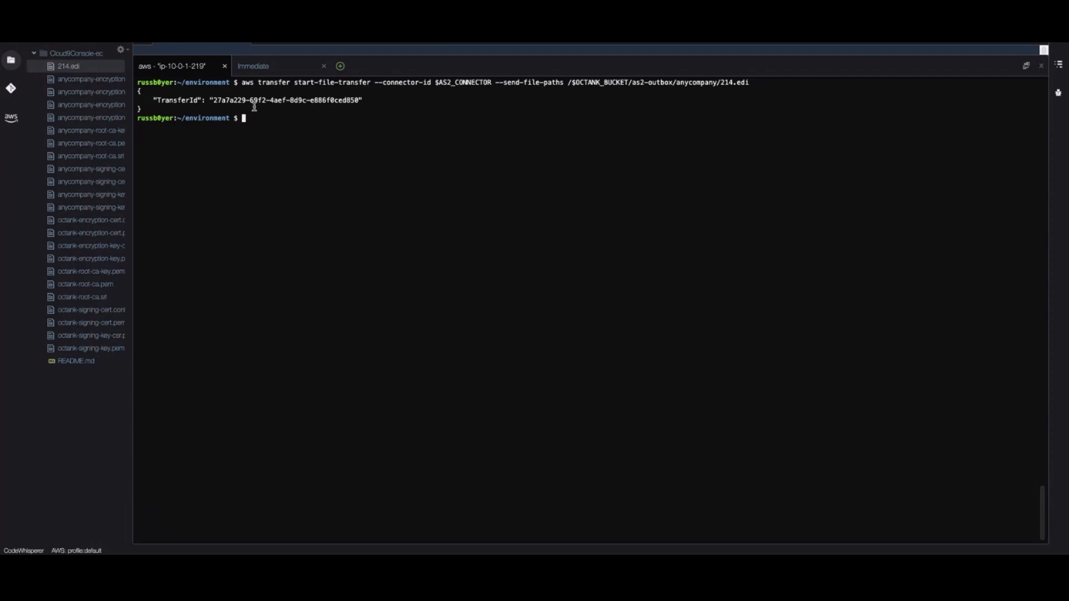
mouse_move(318, 111)
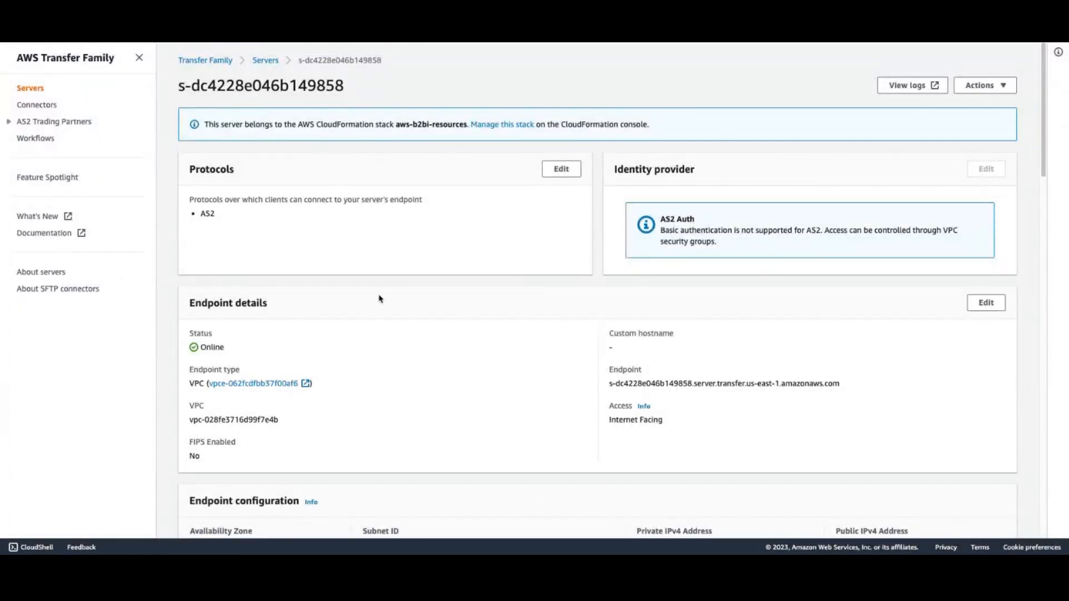
Step: Scroll through the AS2 server's endpoint details and configuration
scroll(down, 3)
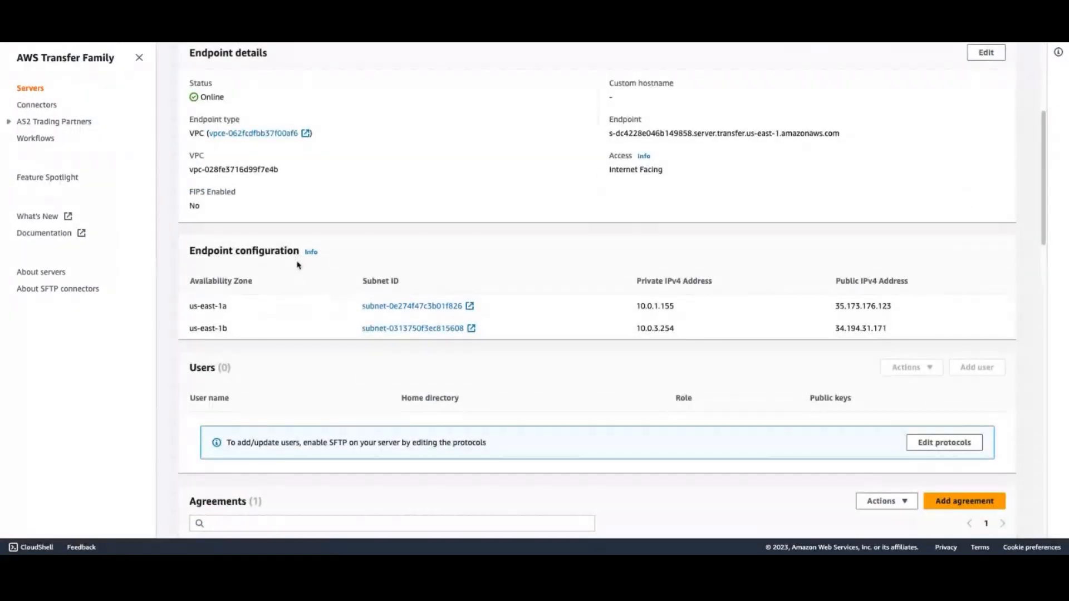
scroll(down, 3)
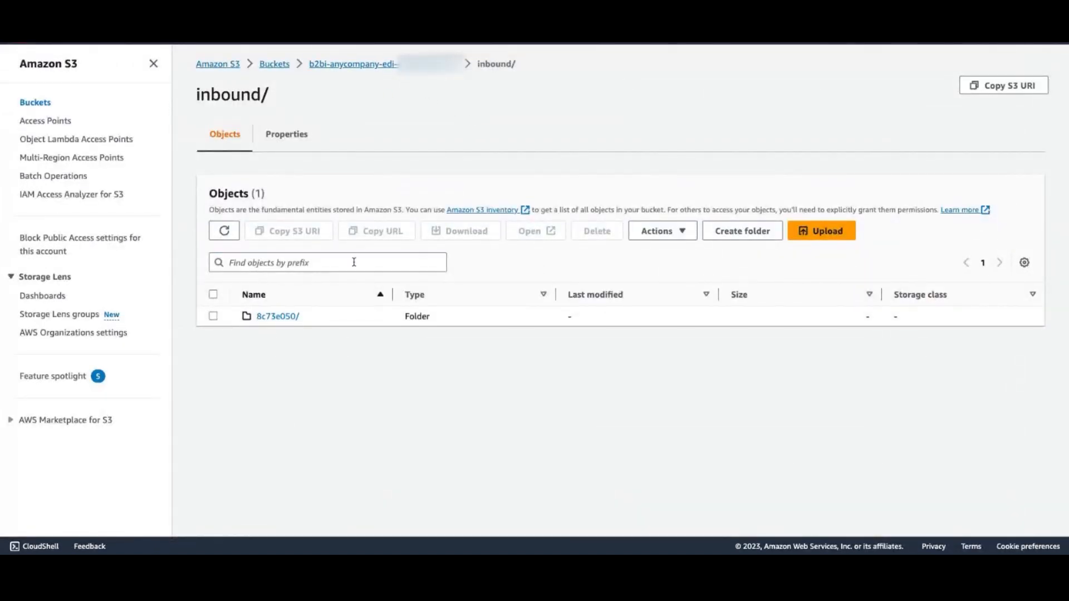
Step: Open the inbound/8c73e050 folder holding the received 214 EDI file
click(277, 315)
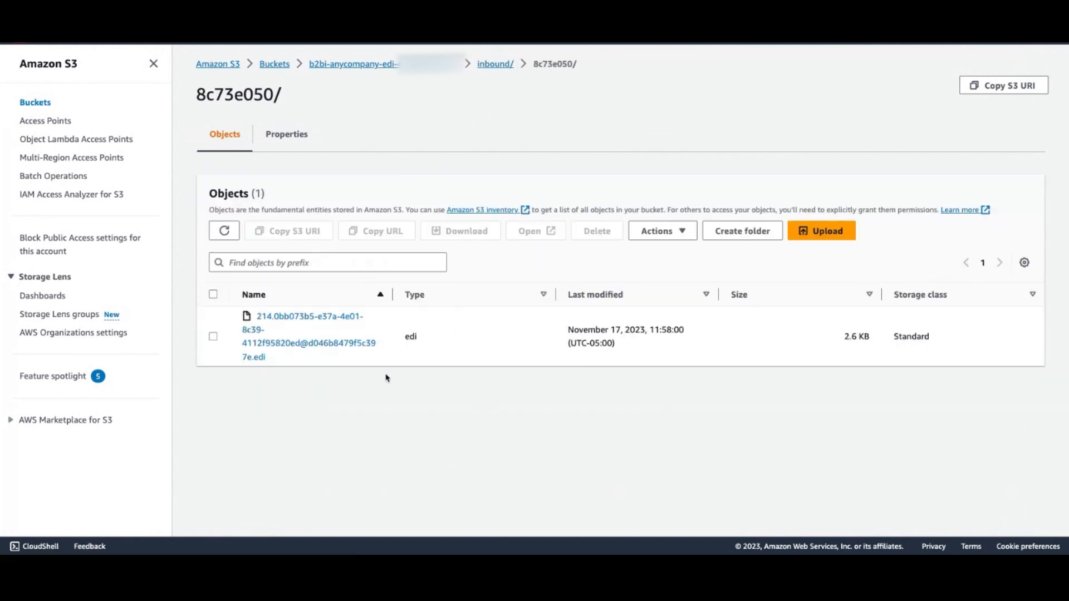
mouse_move(271, 324)
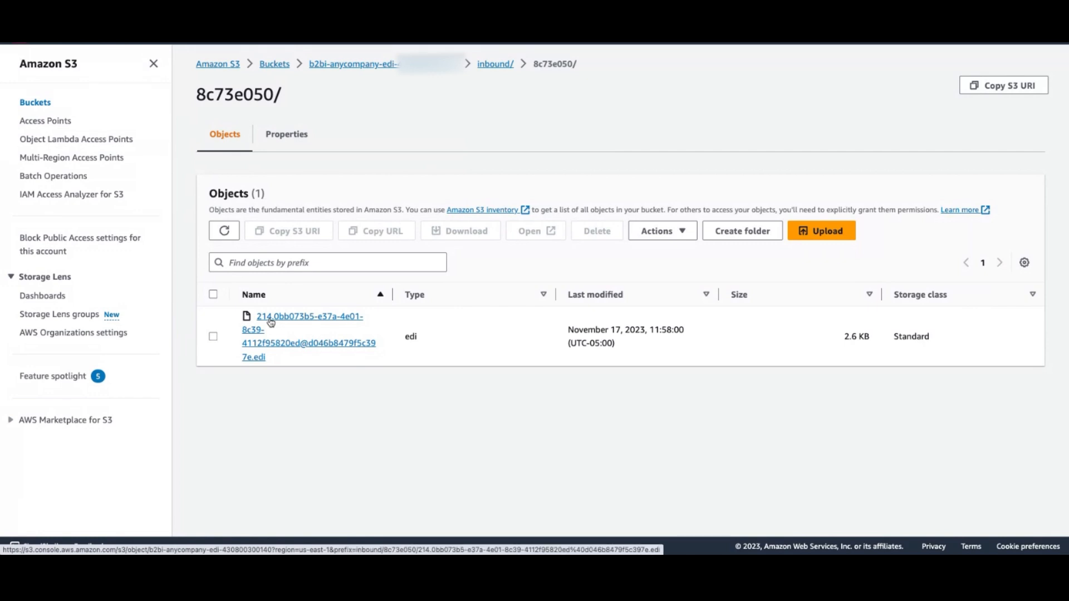
mouse_move(716, 50)
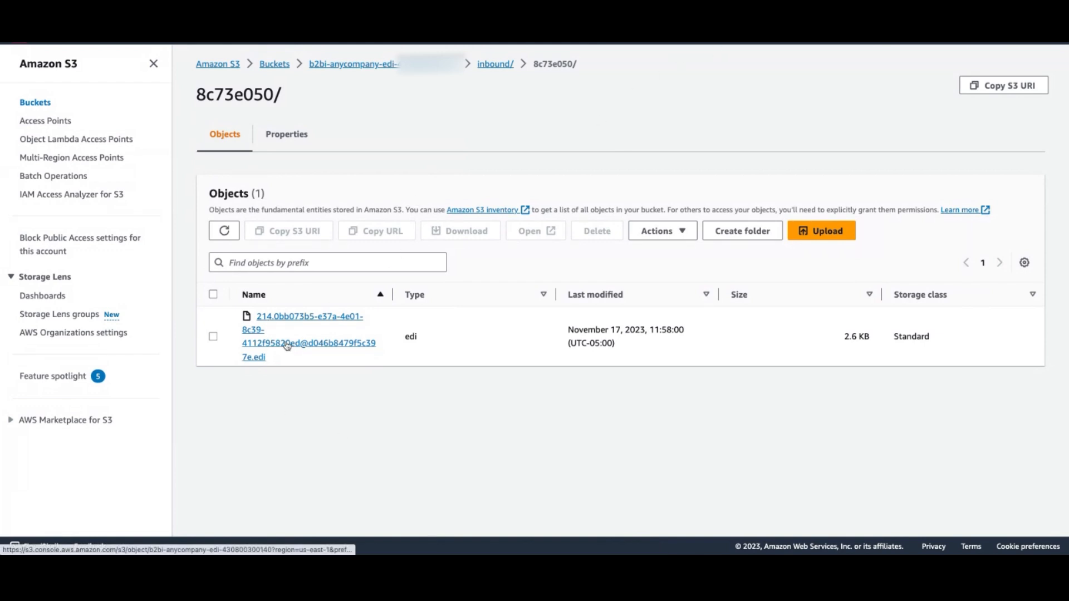
mouse_move(384, 341)
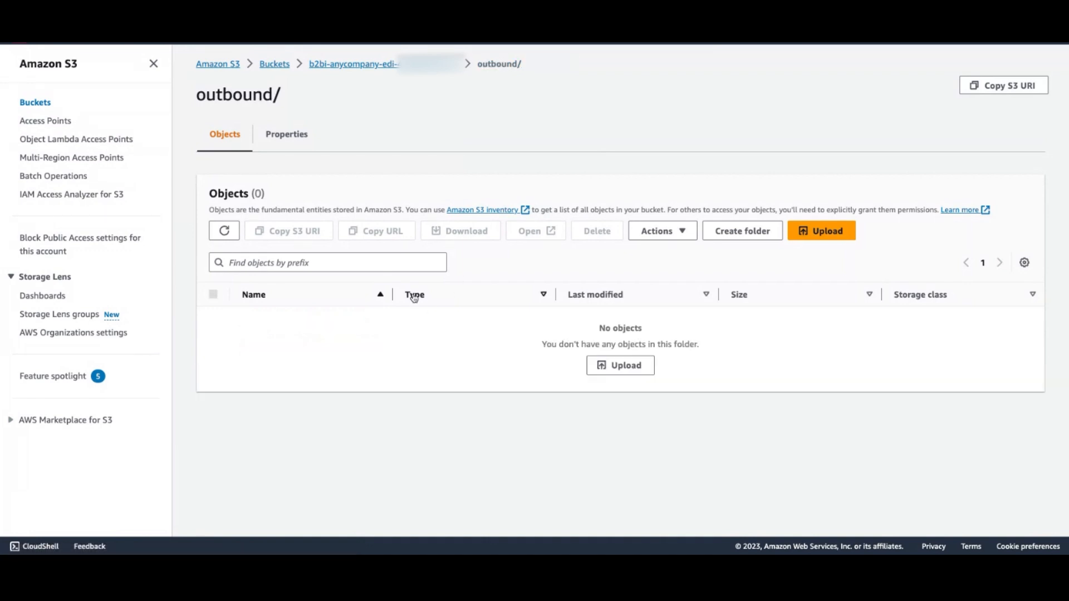
mouse_move(414, 299)
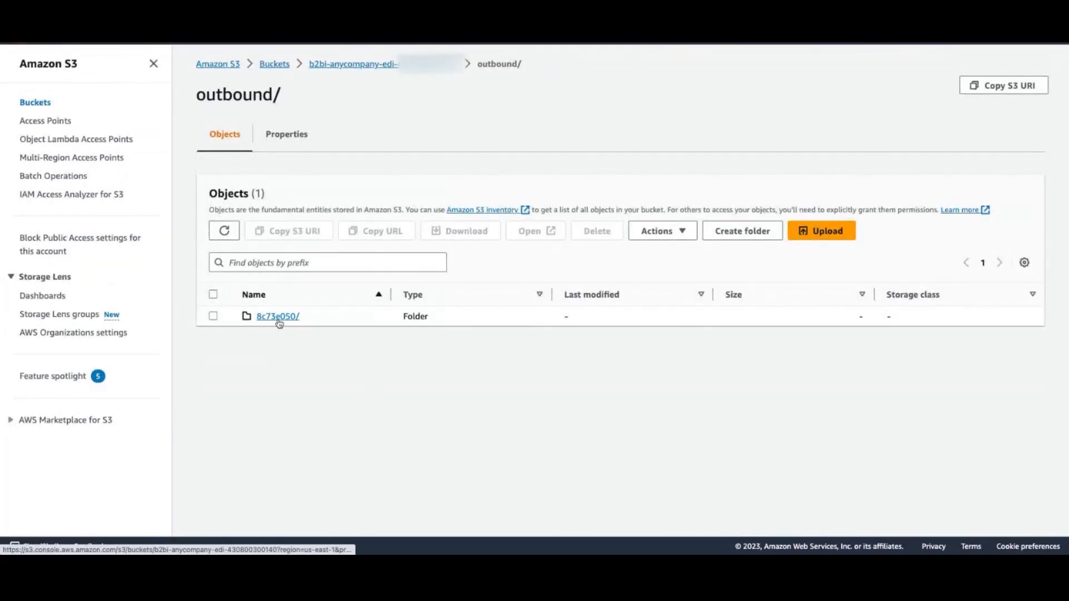
mouse_move(277, 315)
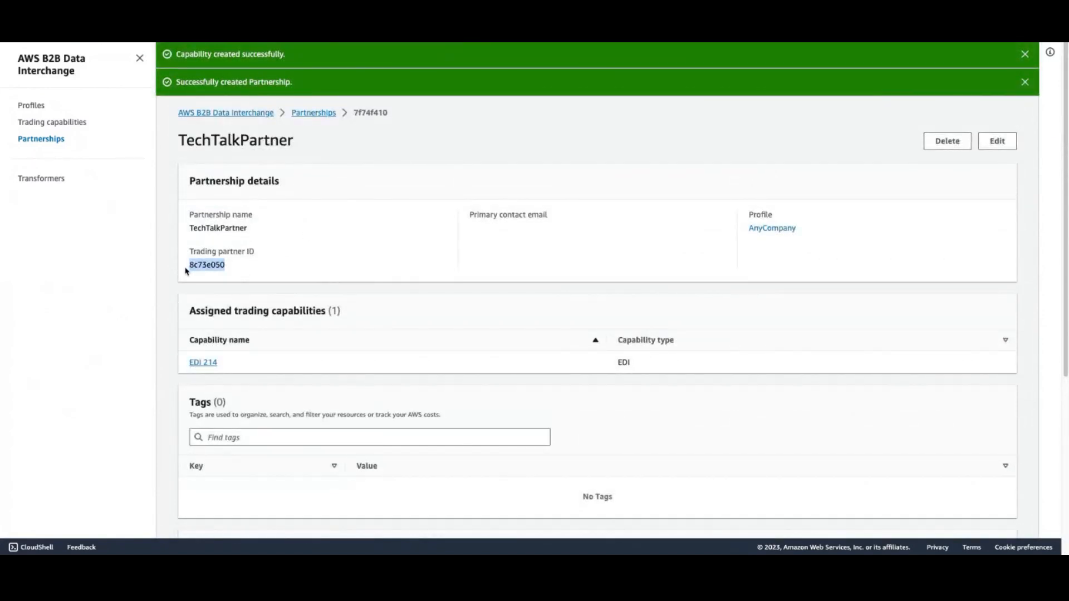
mouse_move(241, 273)
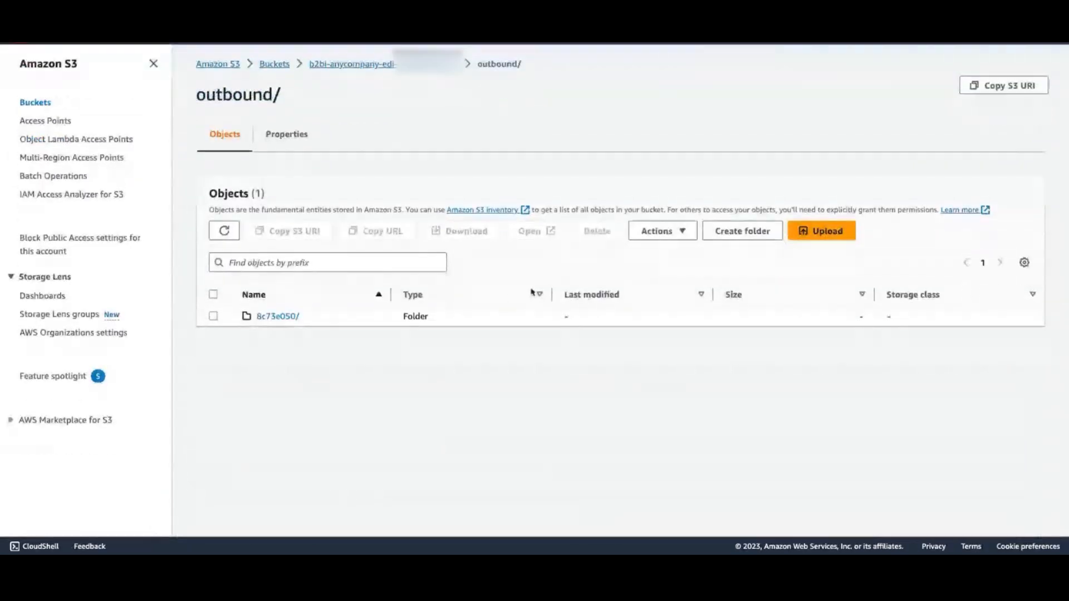
mouse_move(277, 316)
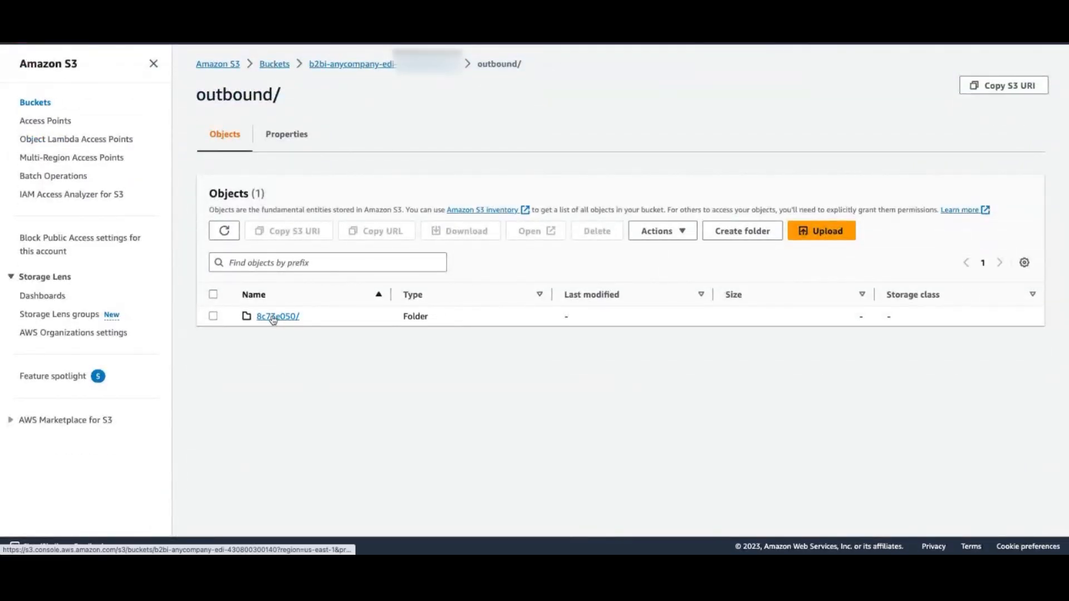
Step: Open outbound/8c73e050 and view its transformed .json file with shipment fields
click(278, 315)
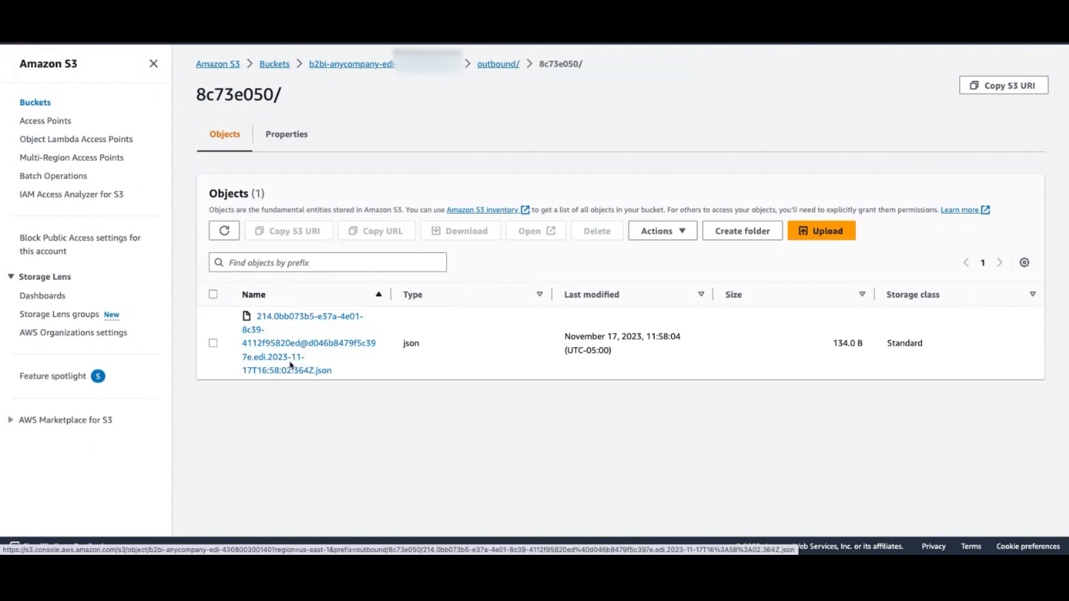
click(308, 343)
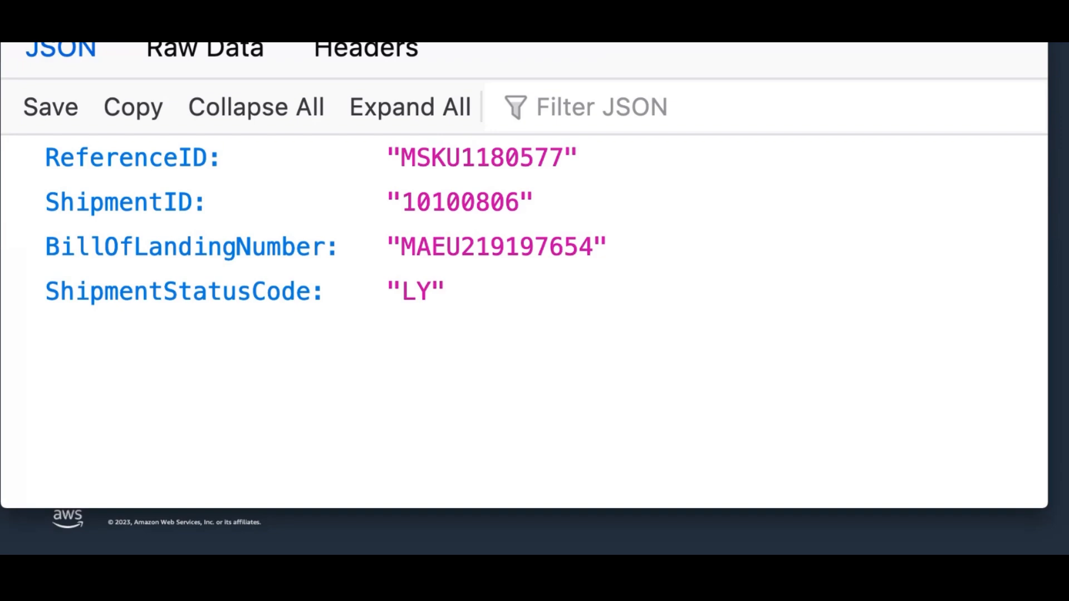